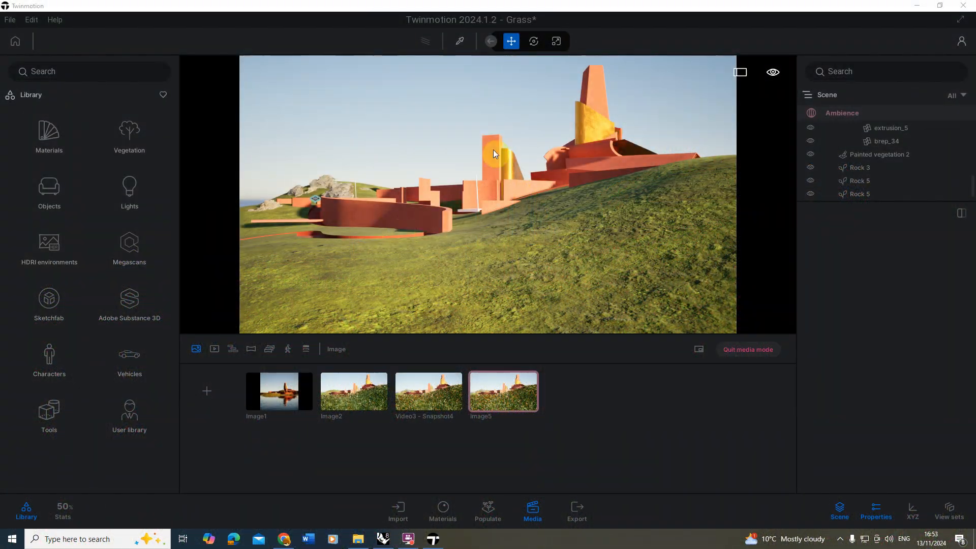
# Step: Select the hillside terrain object brep_21 in the viewport to show its properties
pyautogui.moveTo(492, 153); pyautogui.dragTo(471, 223)
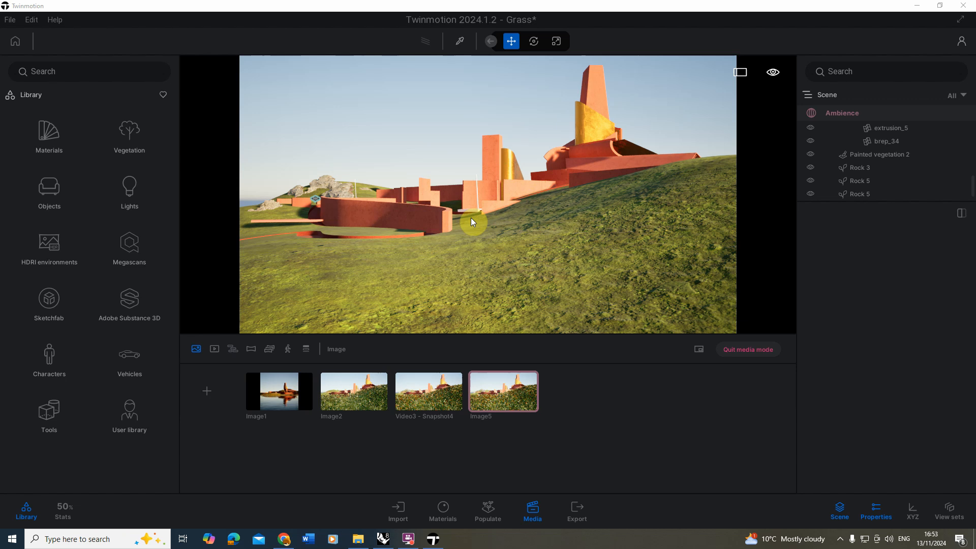
pyautogui.moveTo(476, 220)
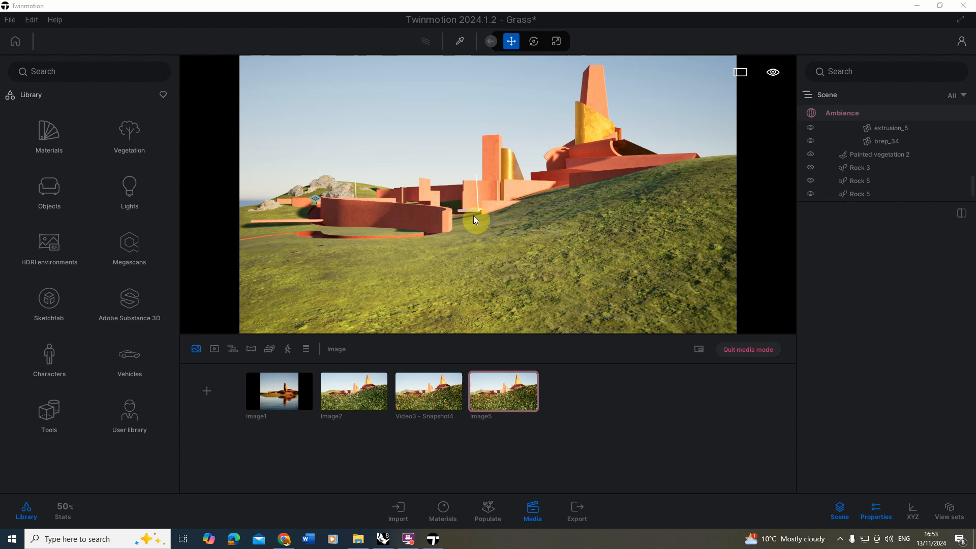
pyautogui.moveTo(457, 230)
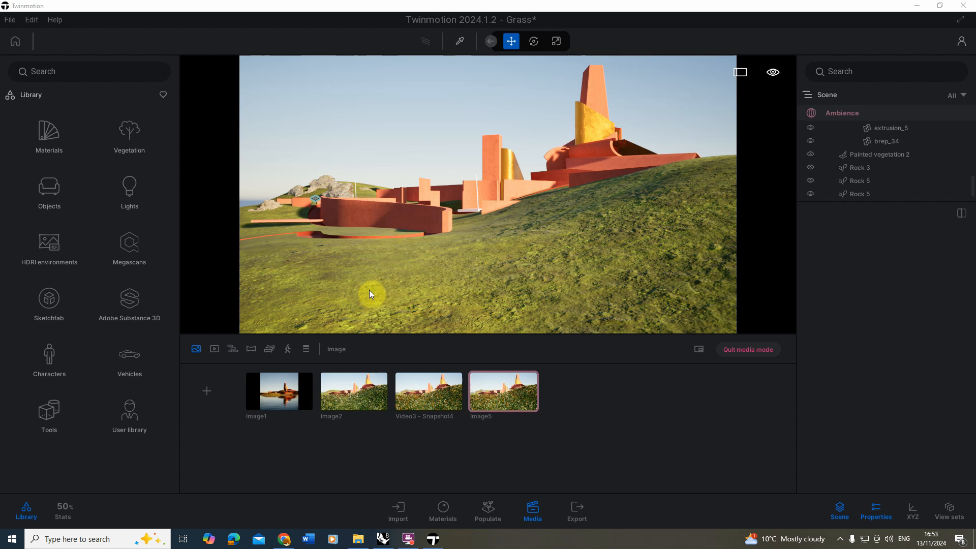
pyautogui.moveTo(337, 254)
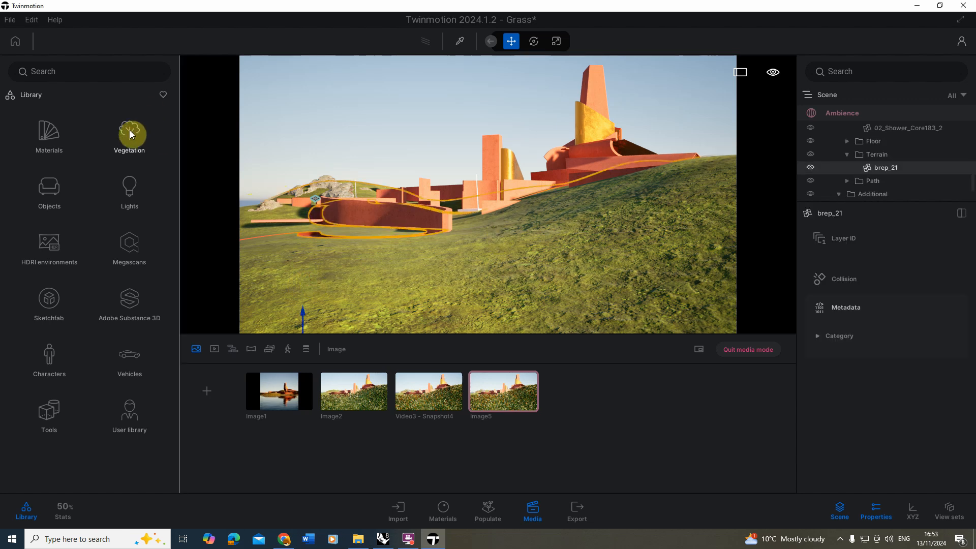
# Step: Browse the Library to Vegetation > Grass and flowers and reach the tall grass and flower assets
pyautogui.click(129, 135)
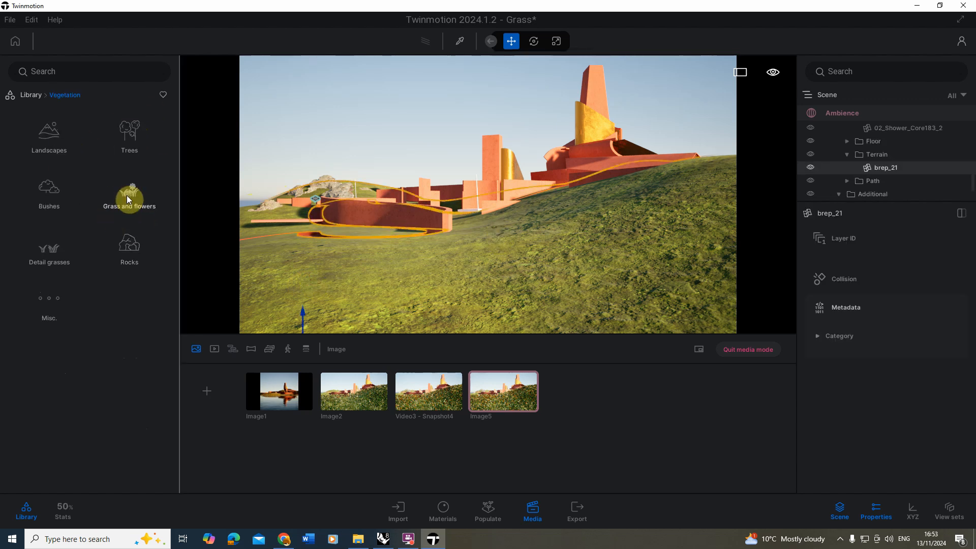
pyautogui.click(129, 198)
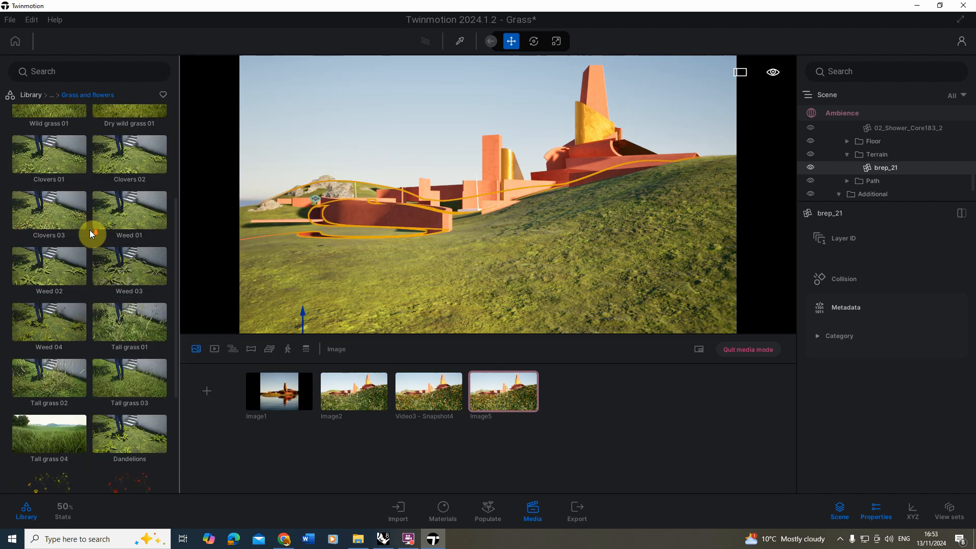
pyautogui.scroll(-3)
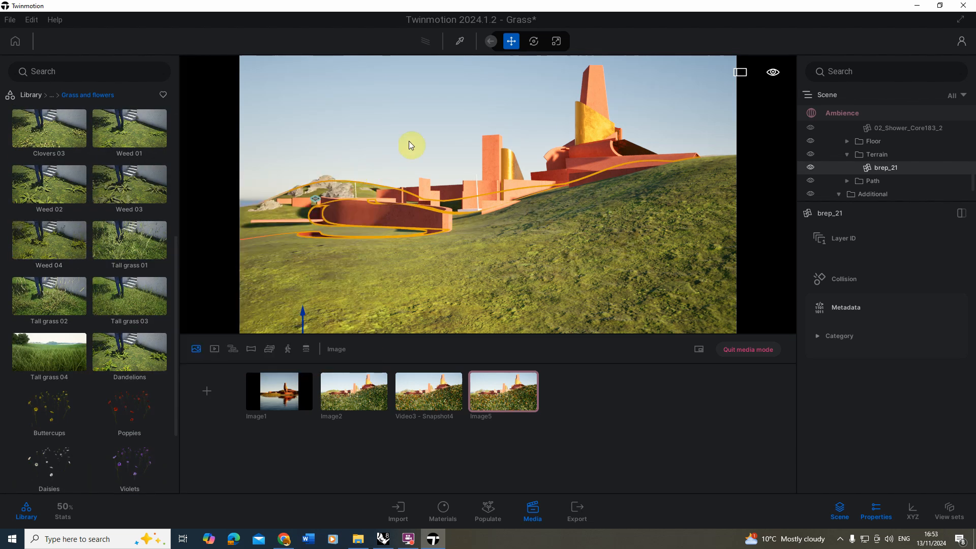
pyautogui.moveTo(43, 359)
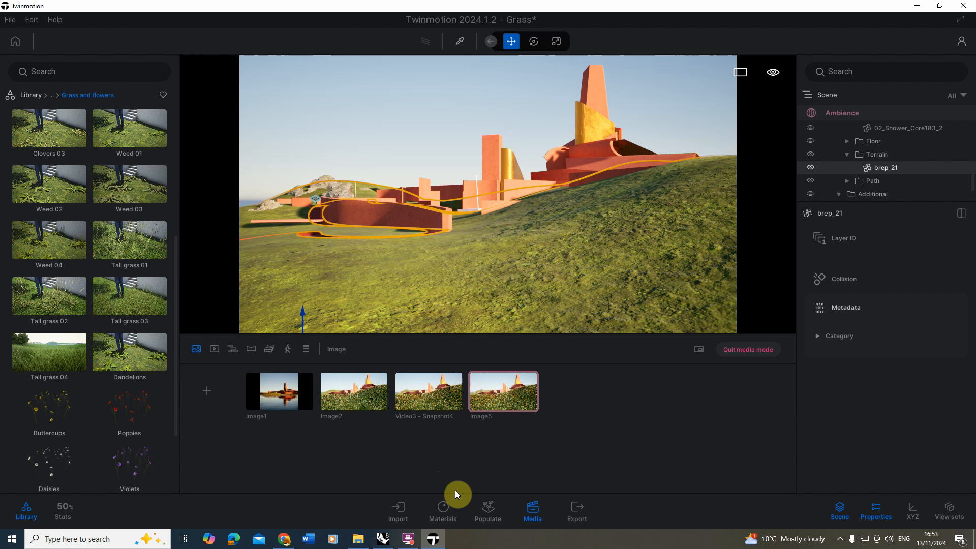
pyautogui.click(488, 510)
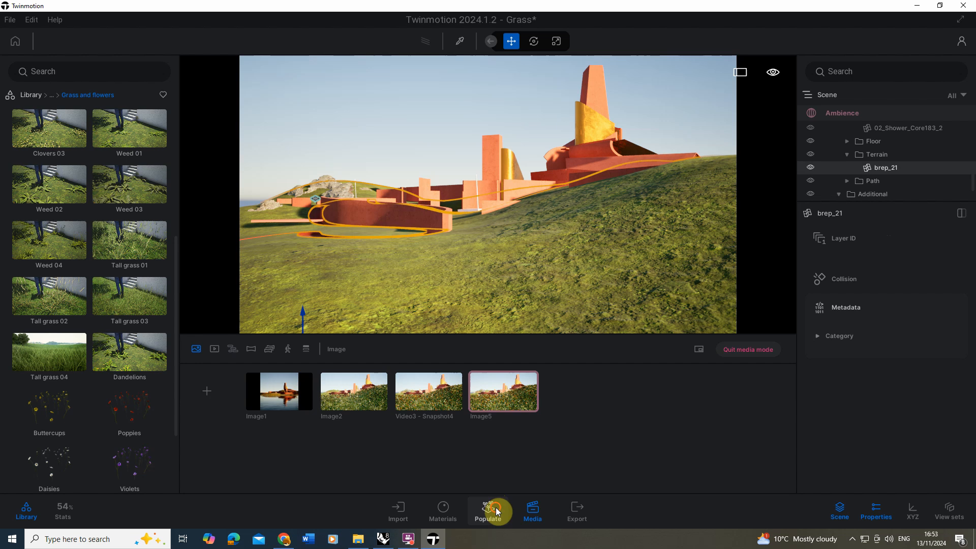
# Step: Scatter Tall grass 04 over the hillside, creating Scatter vegetation 1
pyautogui.click(488, 509)
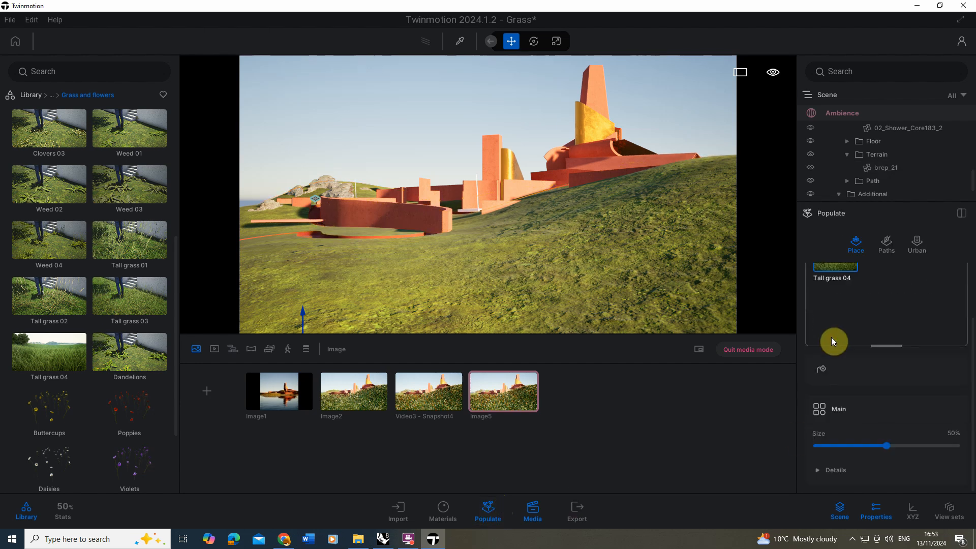
pyautogui.moveTo(821, 370)
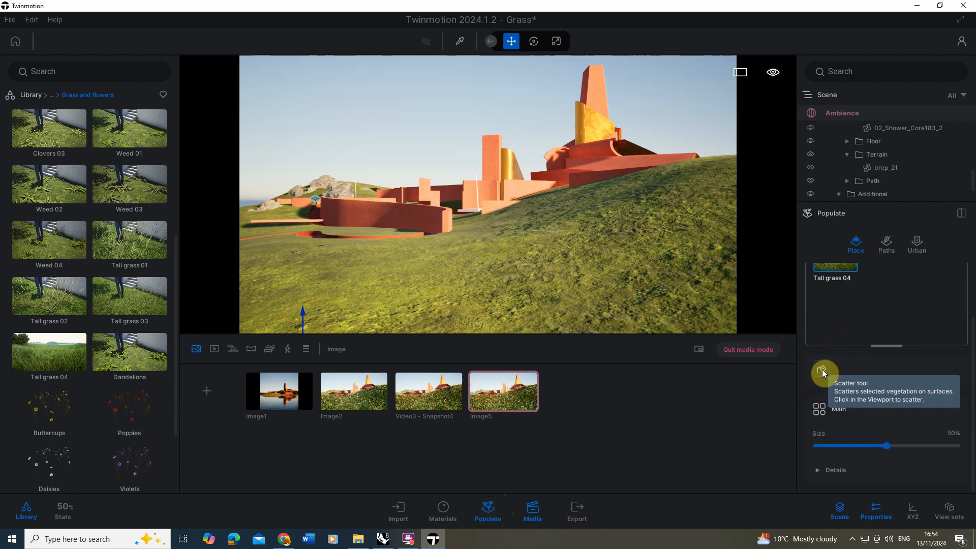
pyautogui.click(823, 373)
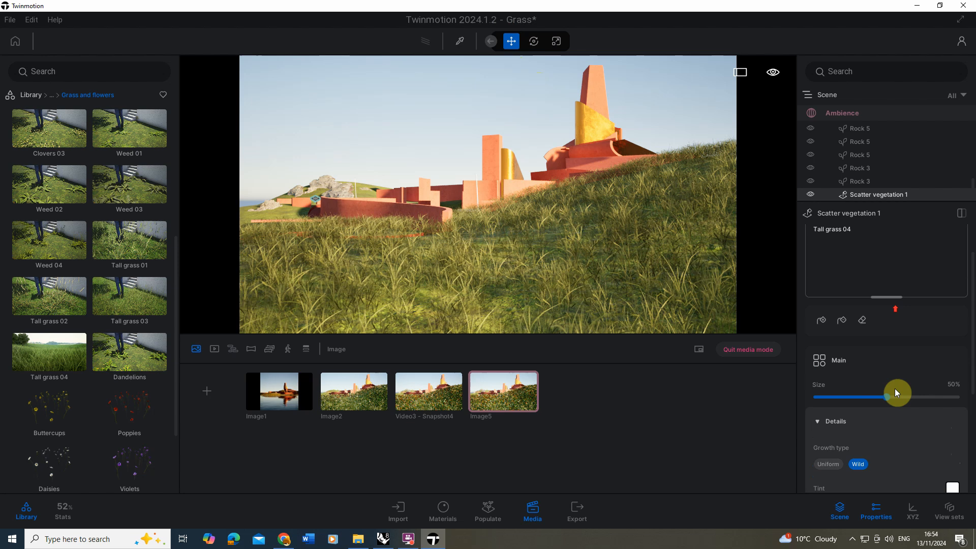
# Step: Set the scattered grass dryness back to 0% and enable wind movement
pyautogui.moveTo(895, 398); pyautogui.dragTo(847, 397)
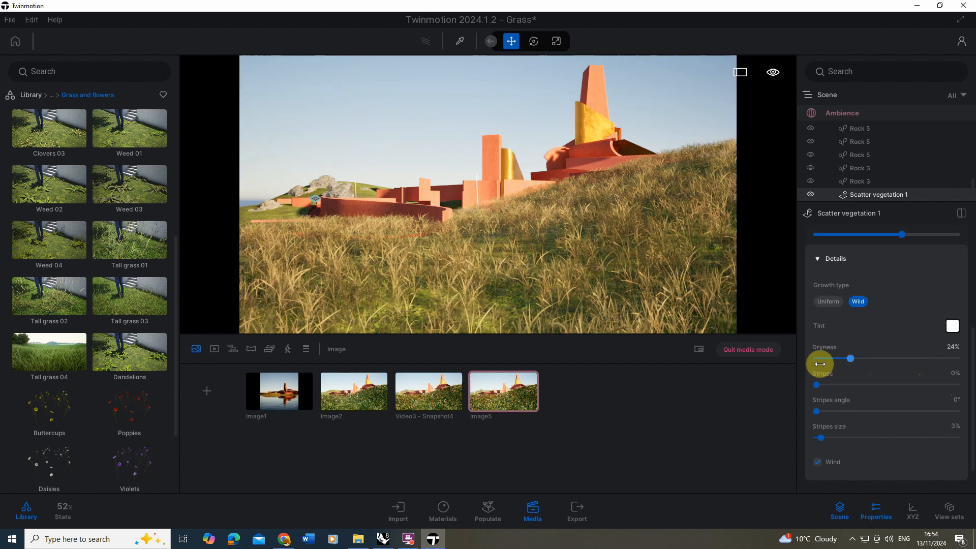
pyautogui.moveTo(848, 357); pyautogui.dragTo(814, 357)
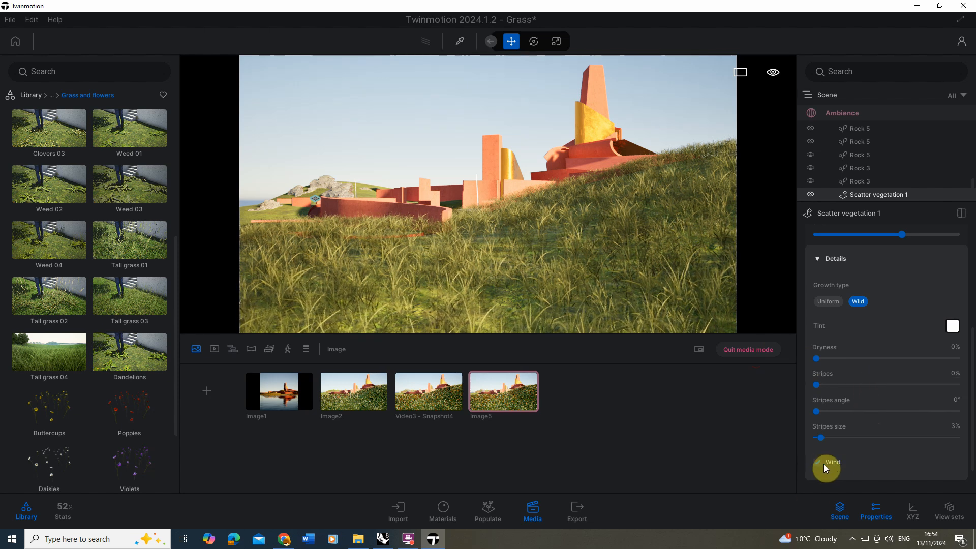
pyautogui.click(817, 461)
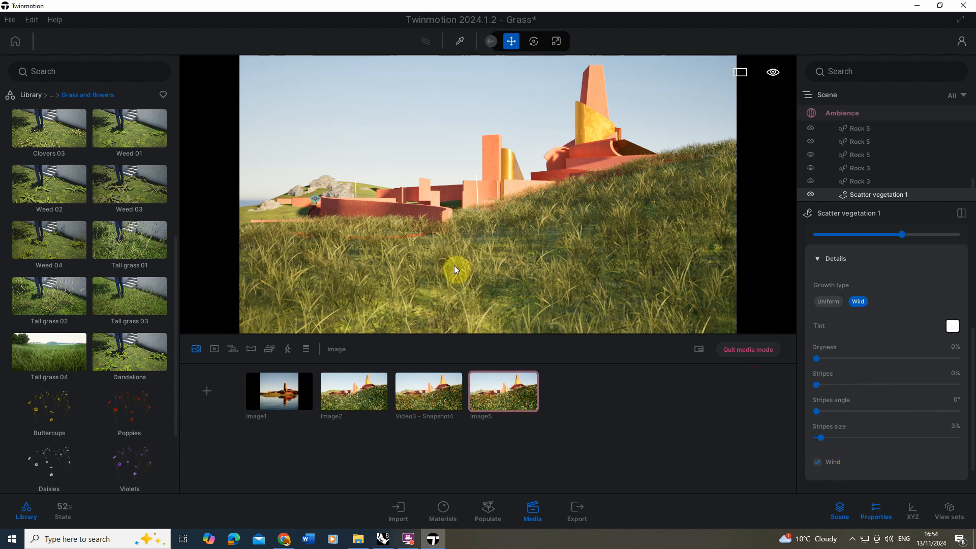
pyautogui.moveTo(688, 176)
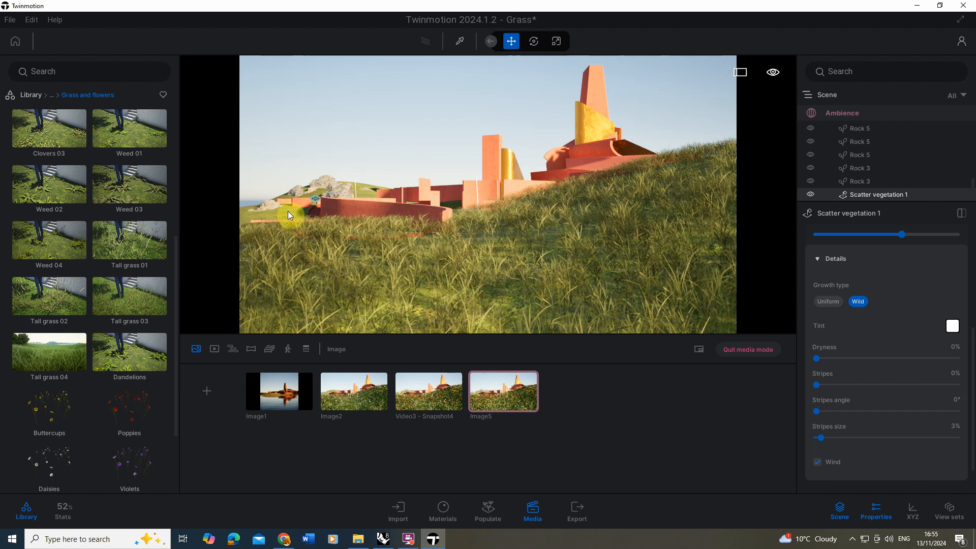
# Step: Set the Grass fading preference to Far so grass renders across the whole hillside
pyautogui.click(31, 19)
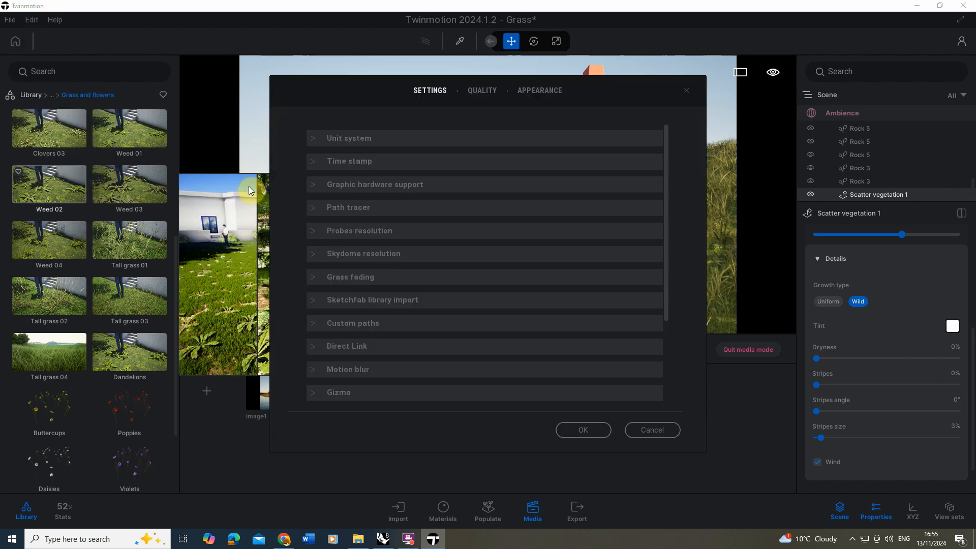
pyautogui.click(349, 277)
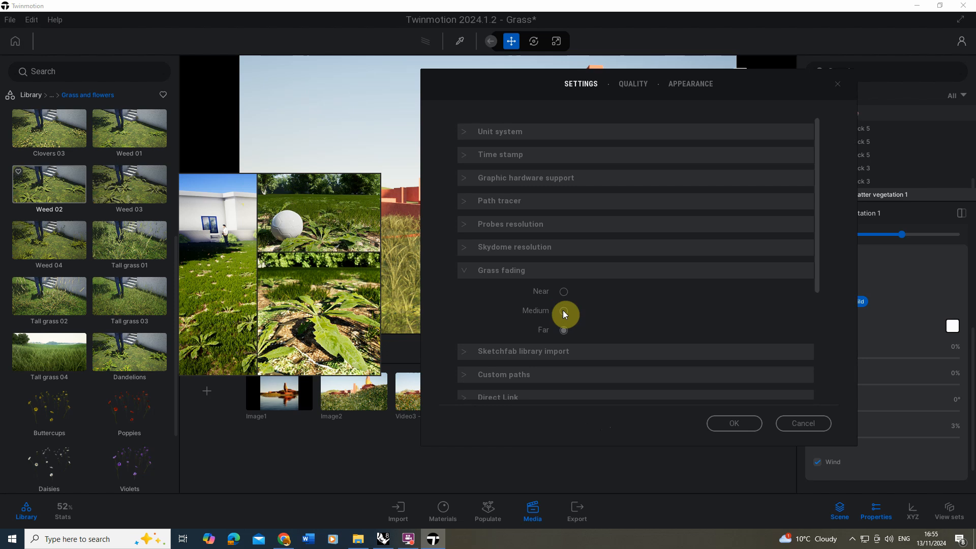
pyautogui.click(563, 311)
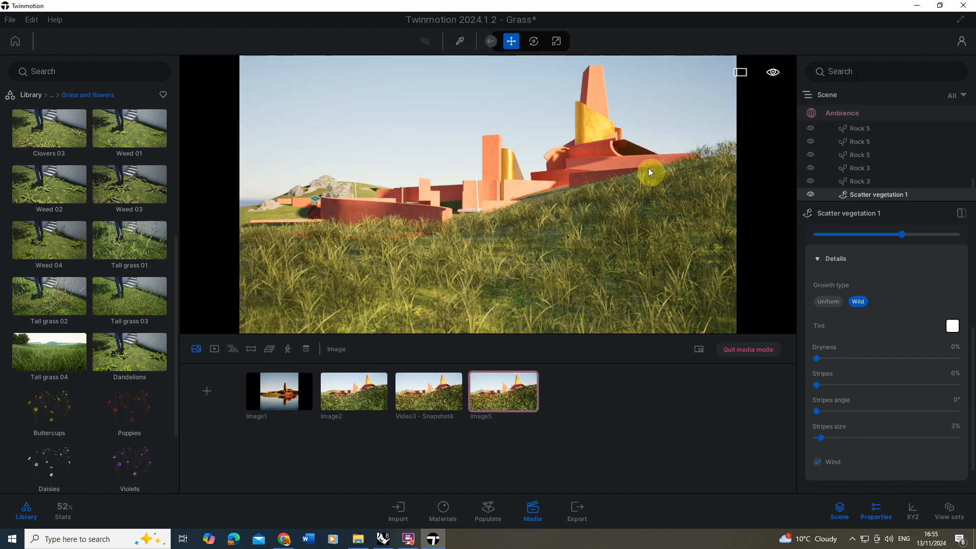
pyautogui.click(32, 19)
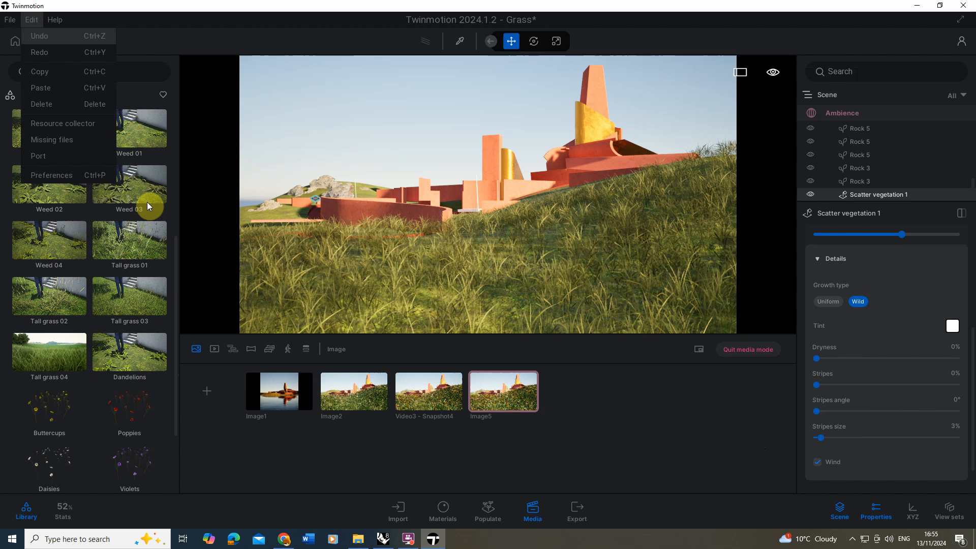
pyautogui.click(51, 175)
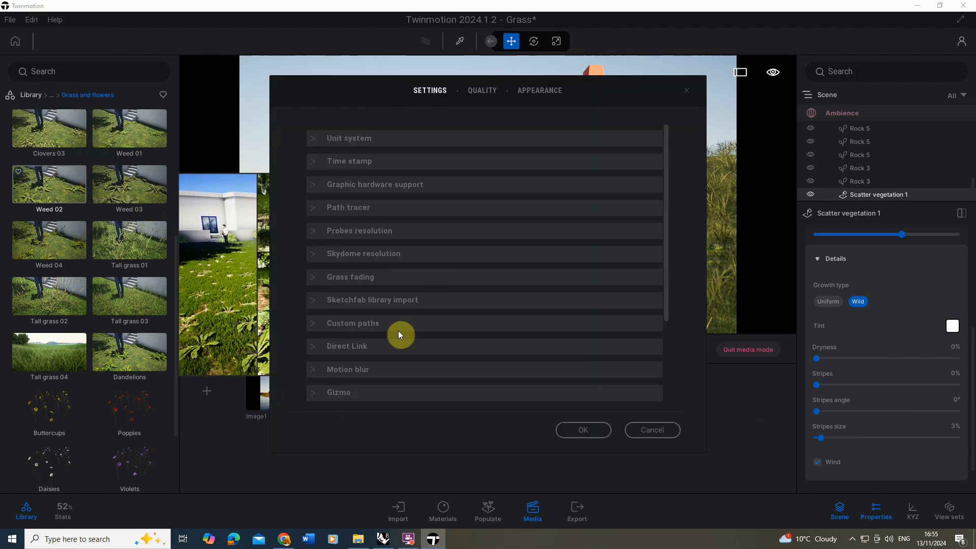
pyautogui.click(349, 276)
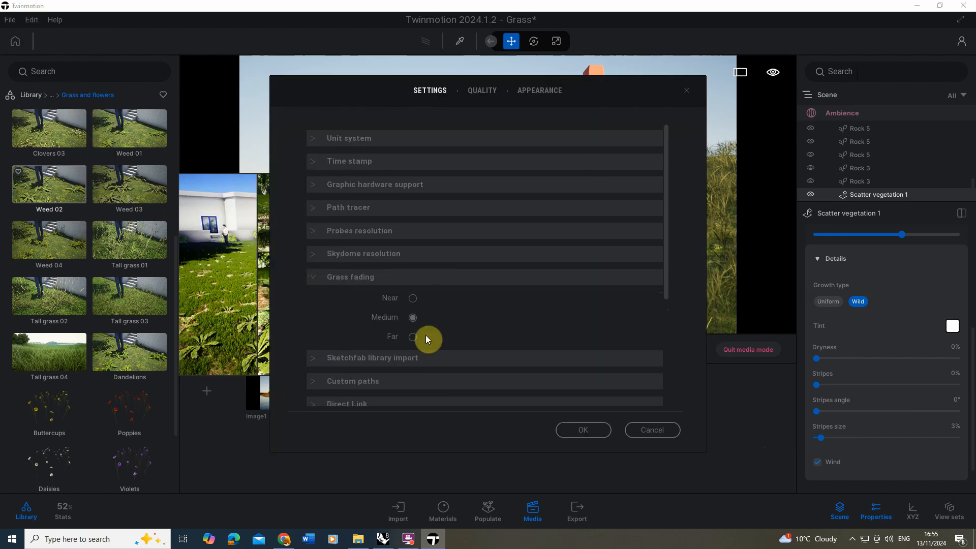
pyautogui.click(584, 429)
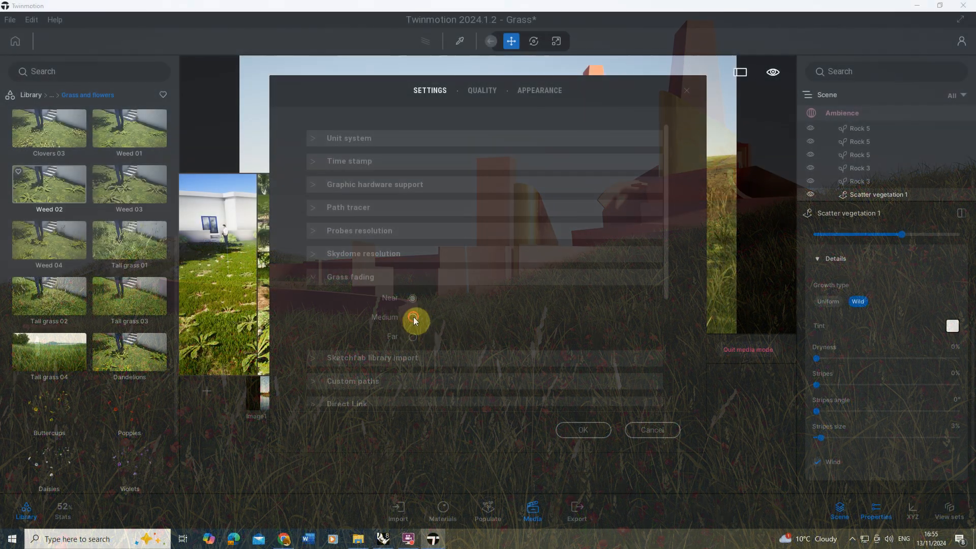
pyautogui.click(582, 430)
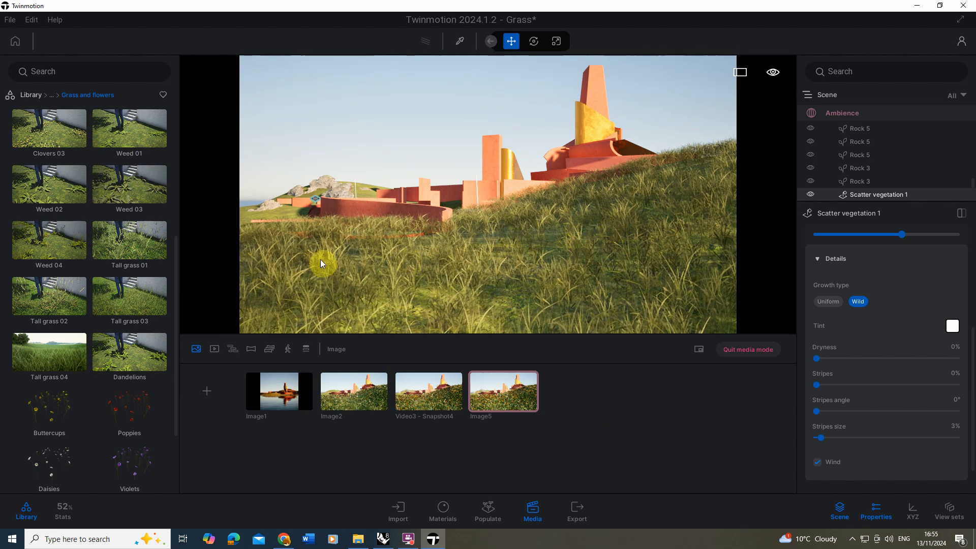
pyautogui.moveTo(533, 271)
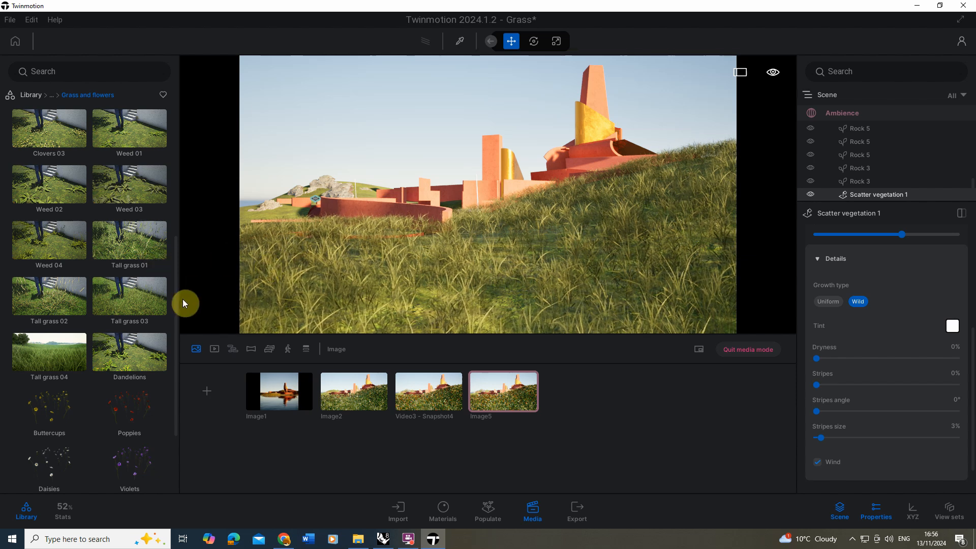
pyautogui.moveTo(129, 239)
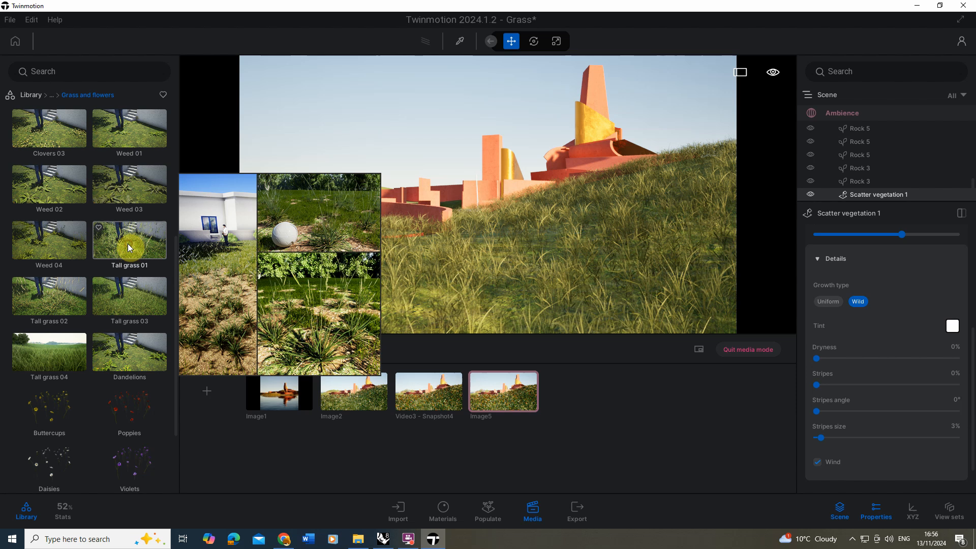
# Step: Paint Tall grass 01 over the foreground hillside with a smaller brush, creating Painted vegetation 1
pyautogui.click(487, 511)
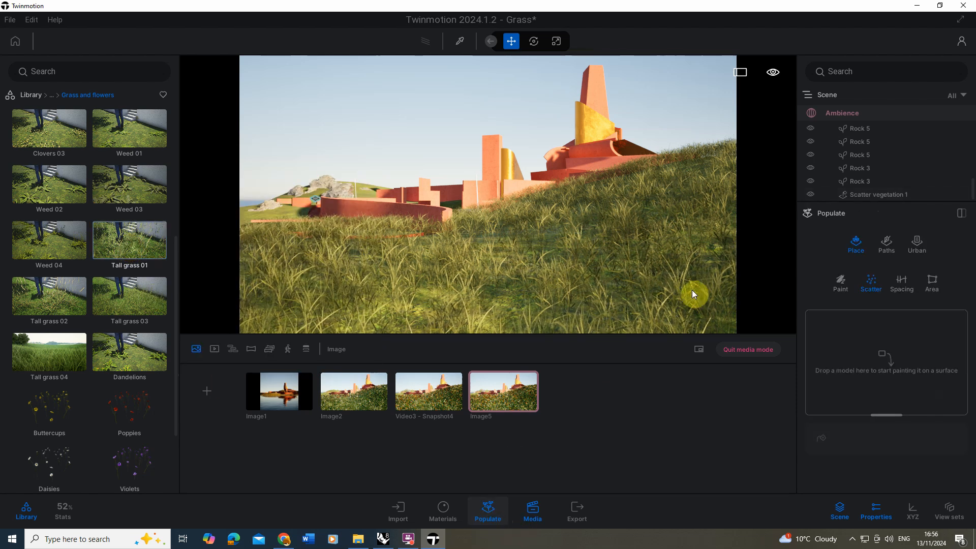
pyautogui.click(840, 280)
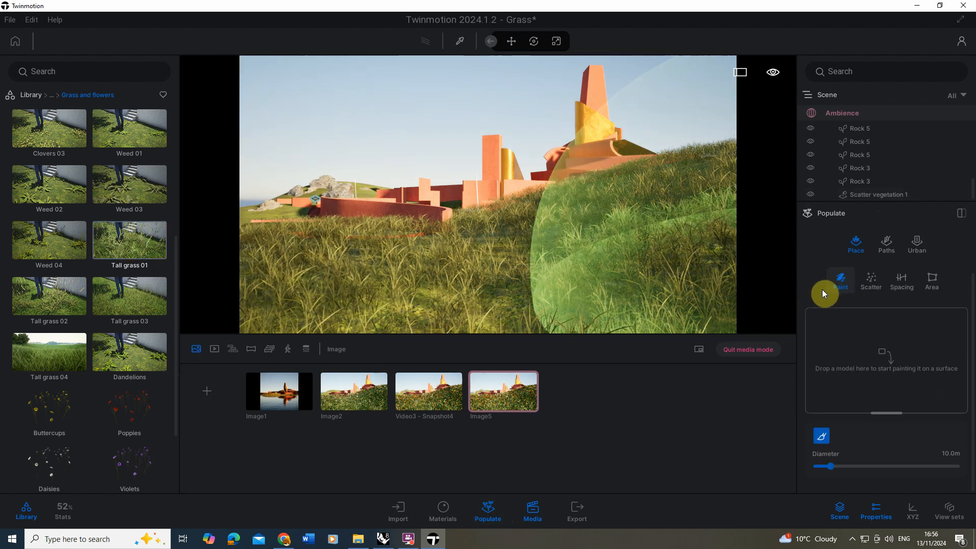
pyautogui.moveTo(131, 248)
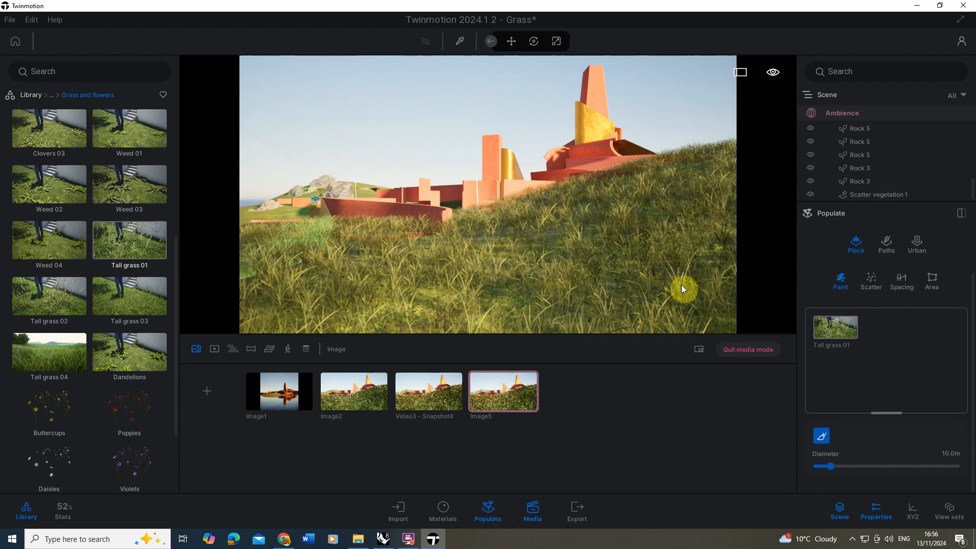
pyautogui.moveTo(829, 465); pyautogui.dragTo(825, 465)
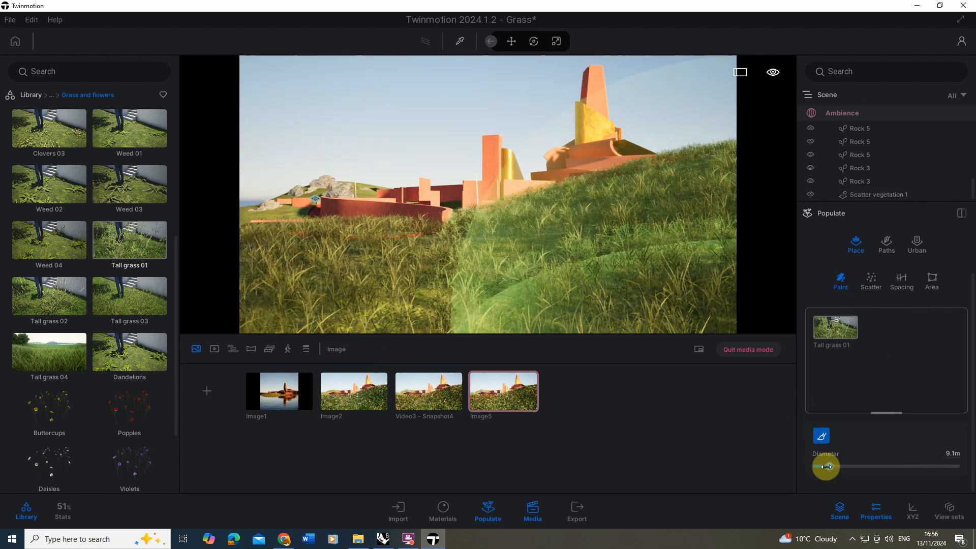
pyautogui.moveTo(826, 467); pyautogui.dragTo(821, 467)
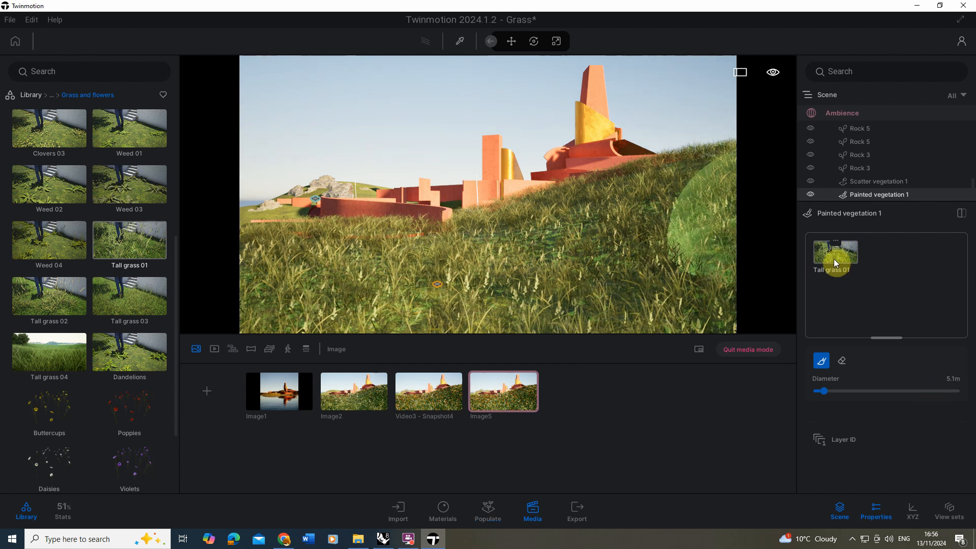
# Step: Set painted Tall grass 01 to 54% density and 100% size and reveal its growth details
pyautogui.click(510, 41)
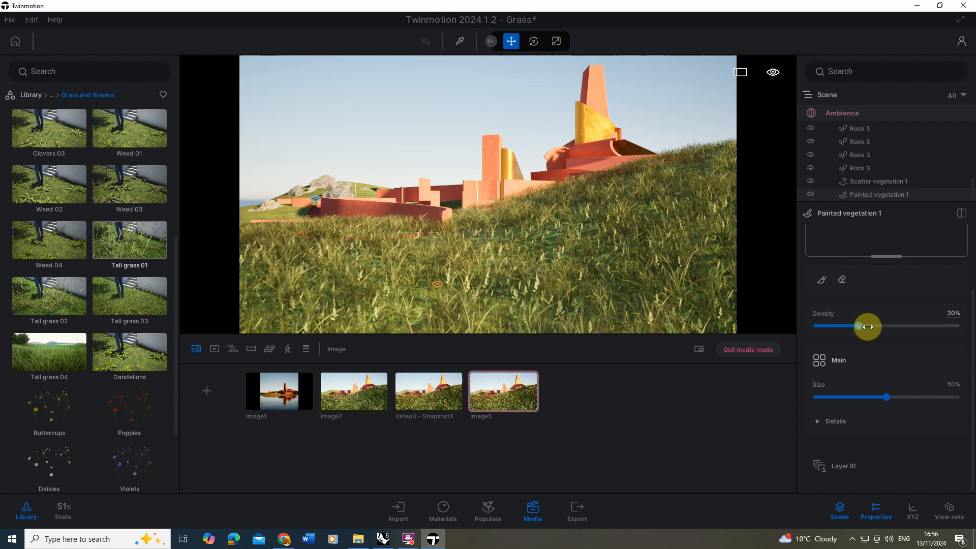
pyautogui.moveTo(858, 325); pyautogui.dragTo(908, 325)
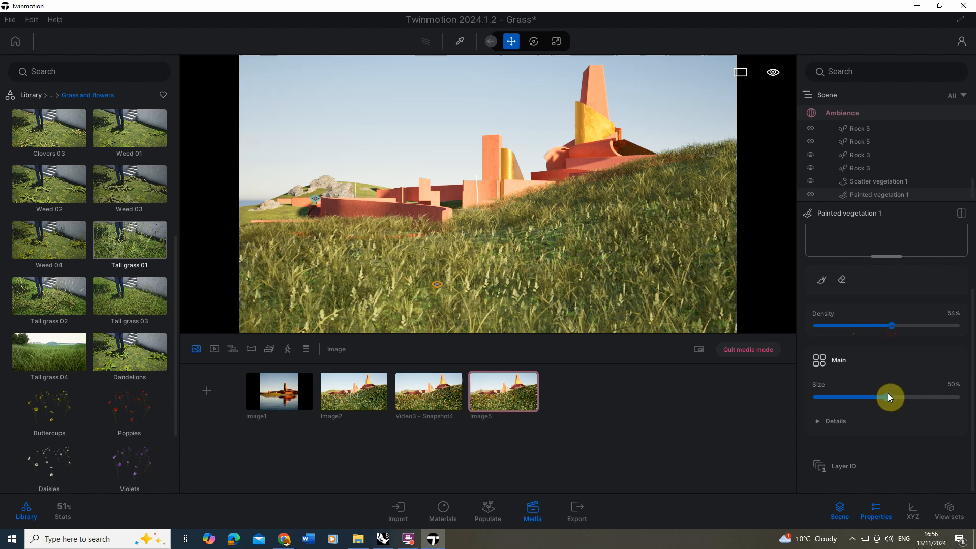
pyautogui.moveTo(891, 396); pyautogui.dragTo(950, 397)
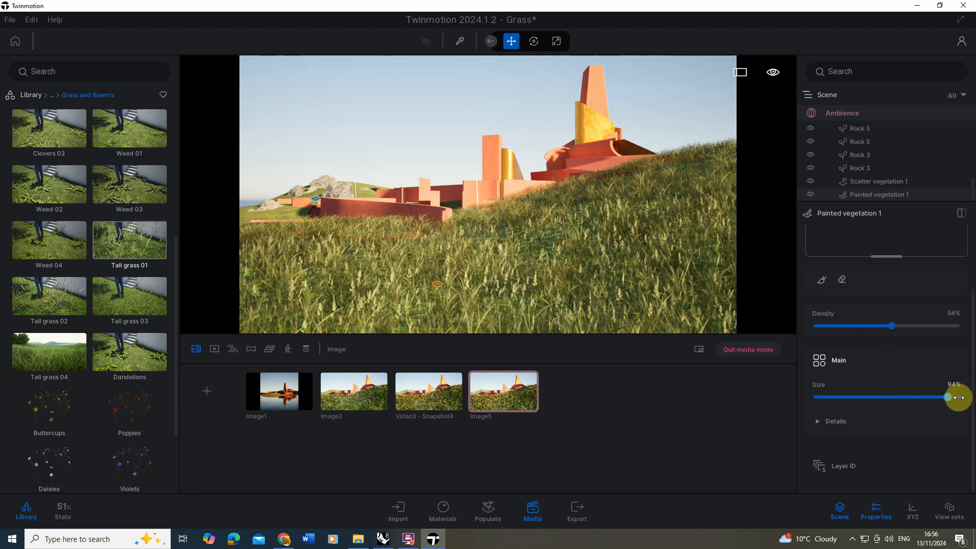
pyautogui.moveTo(945, 397); pyautogui.dragTo(960, 397)
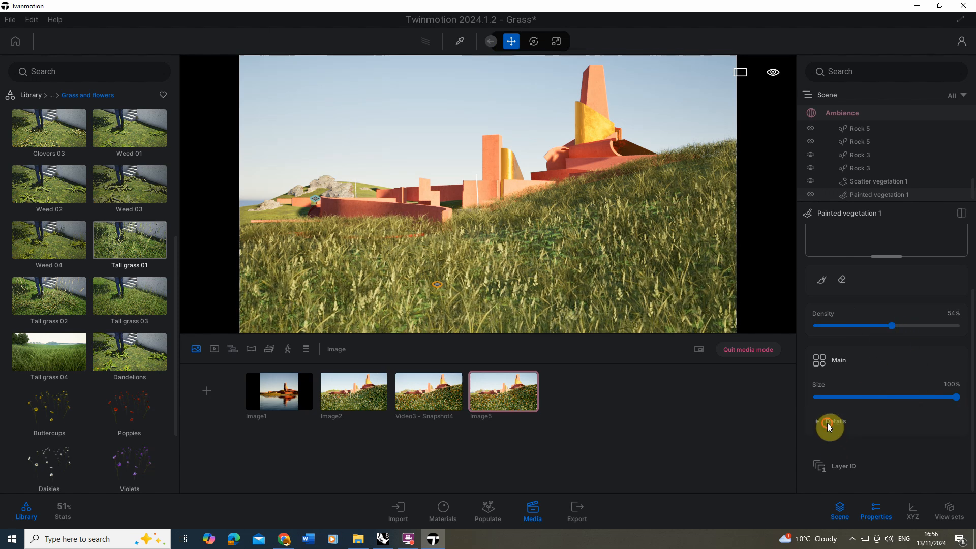
pyautogui.click(832, 421)
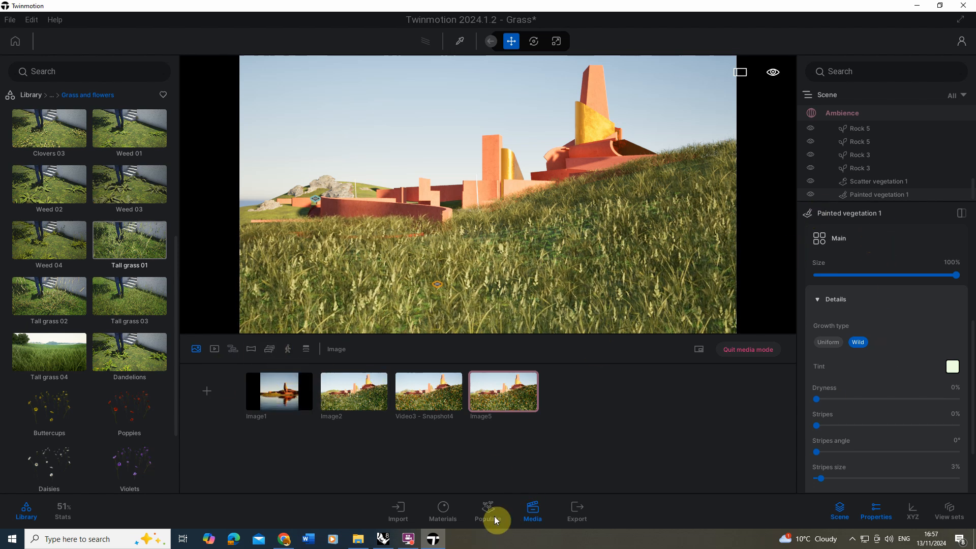
pyautogui.click(488, 510)
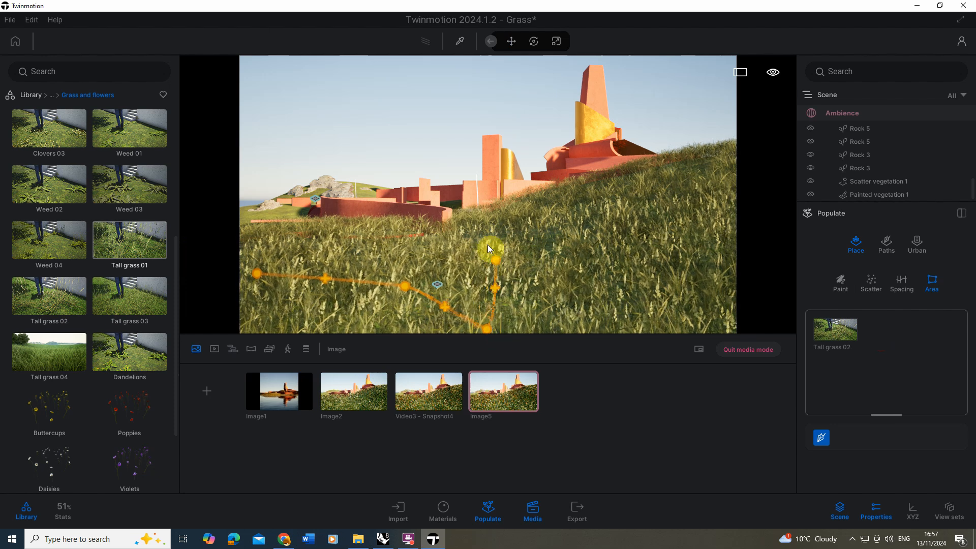
# Step: Draw a Tall grass 02 scatter area outline on the foreground hillside
pyautogui.moveTo(489, 249); pyautogui.dragTo(411, 285)
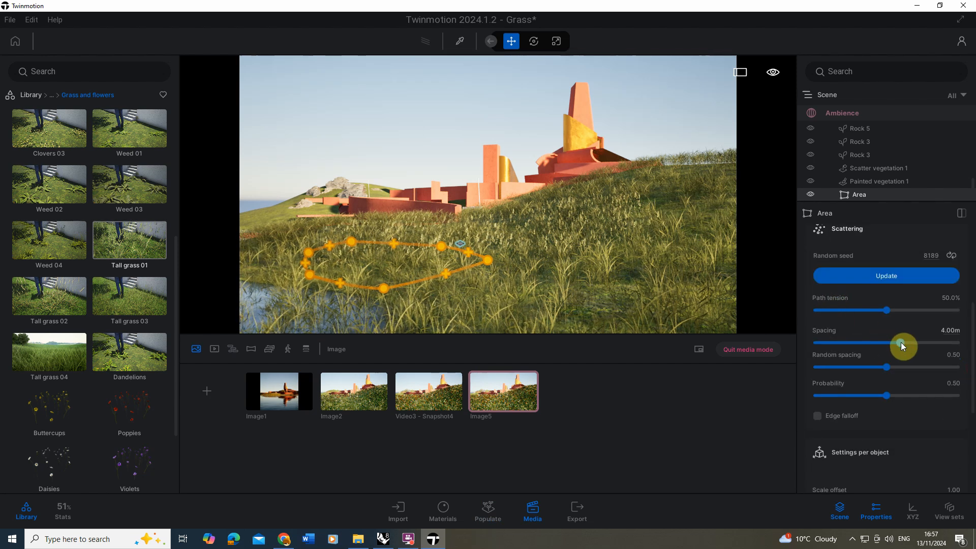
# Step: Set the area's spacing to about 1.22 m, scale offset 2.75 and random scale 0.38
pyautogui.moveTo(902, 343); pyautogui.dragTo(833, 343)
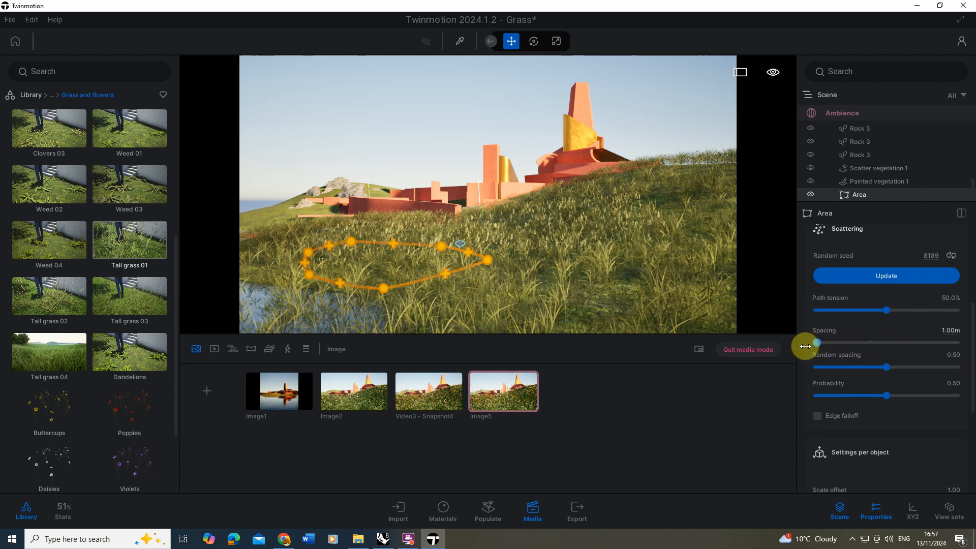
pyautogui.moveTo(817, 342); pyautogui.dragTo(831, 343)
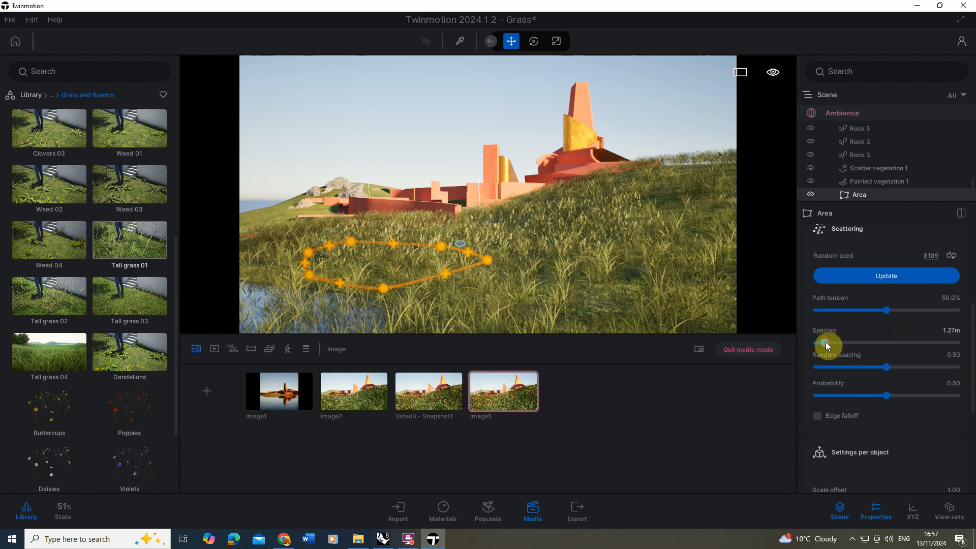
pyautogui.moveTo(827, 343); pyautogui.dragTo(821, 342)
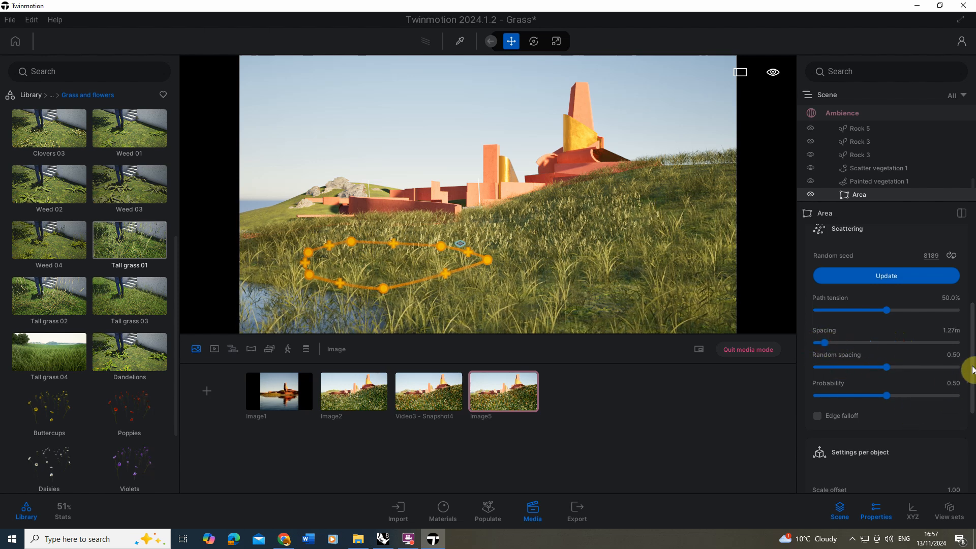
pyautogui.scroll(-3)
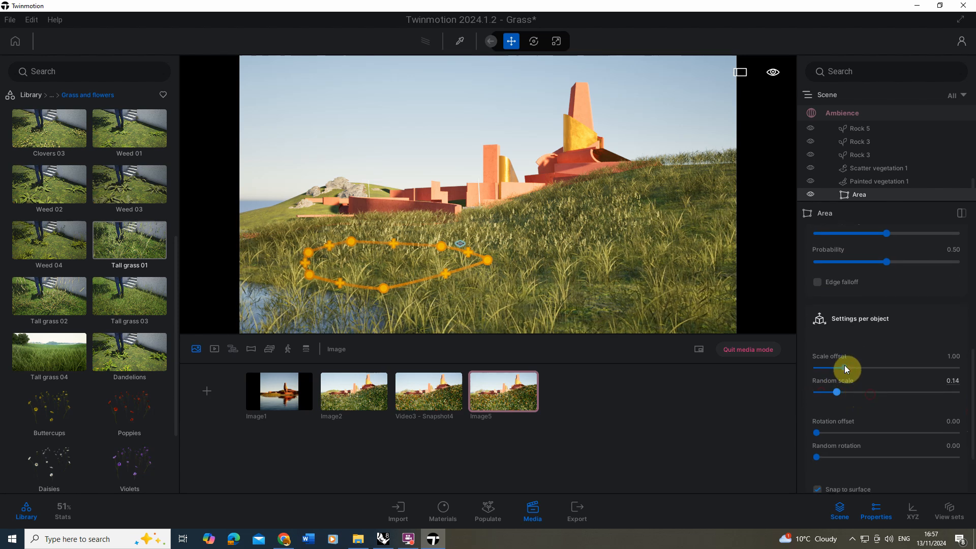
pyautogui.moveTo(843, 368); pyautogui.dragTo(909, 368)
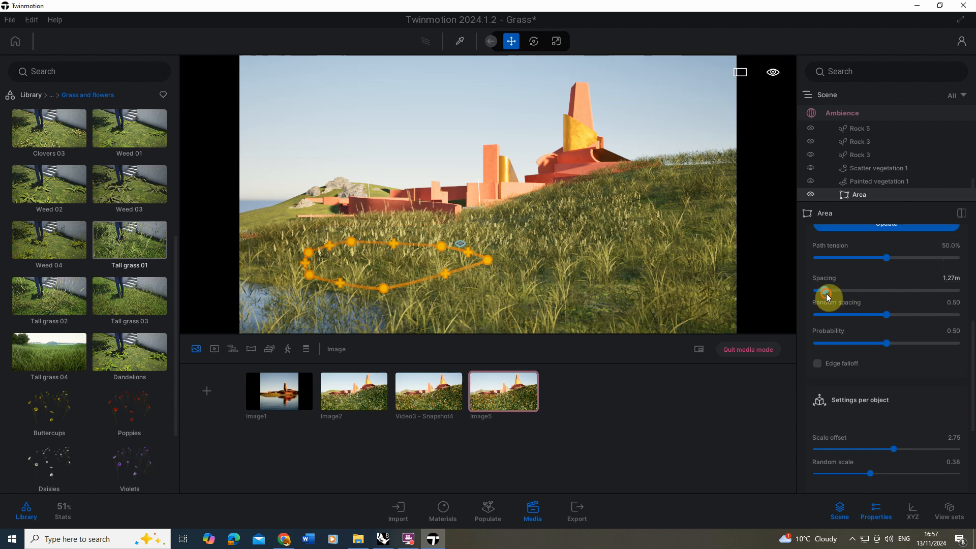
pyautogui.moveTo(817, 296); pyautogui.dragTo(827, 296)
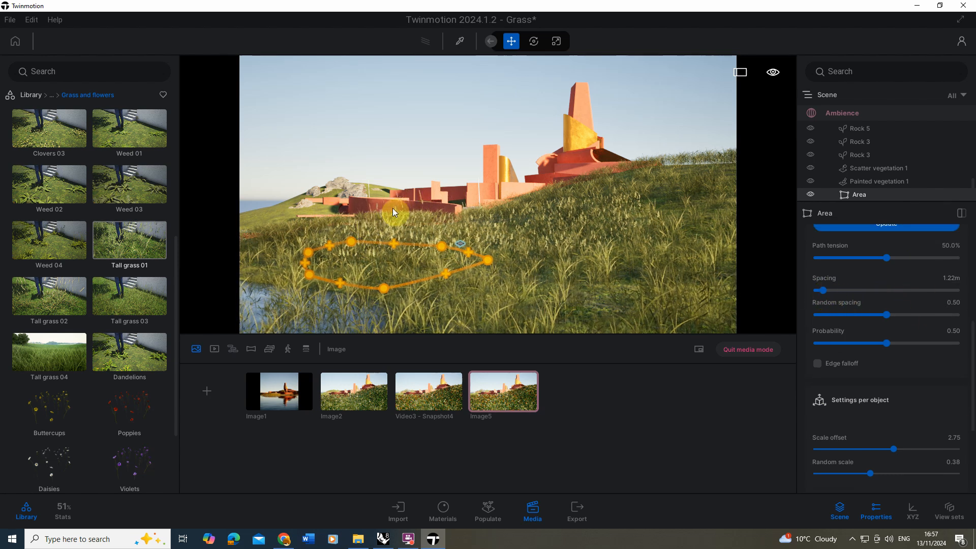
pyautogui.moveTo(502, 398)
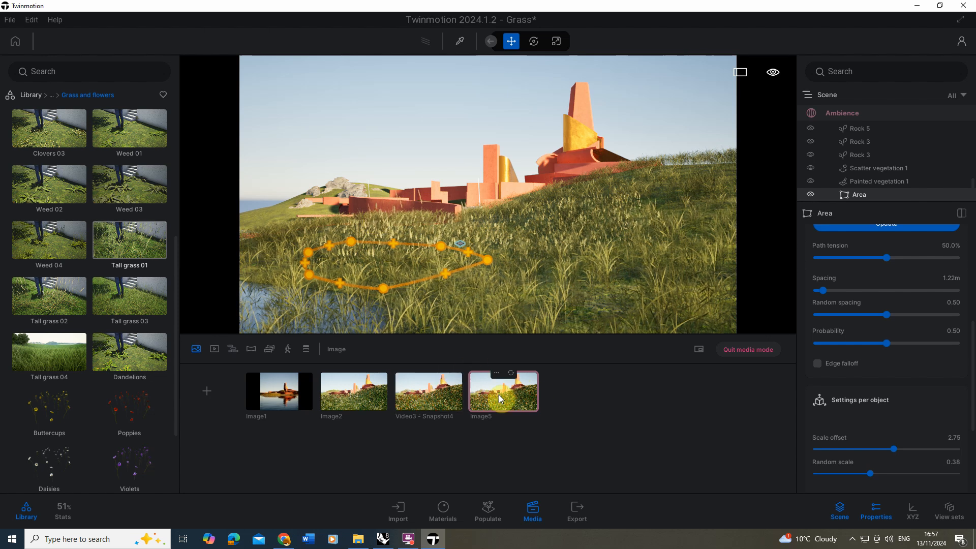
# Step: View from the Image5 camera and lower the area's scale offset to 2.57
pyautogui.click(503, 390)
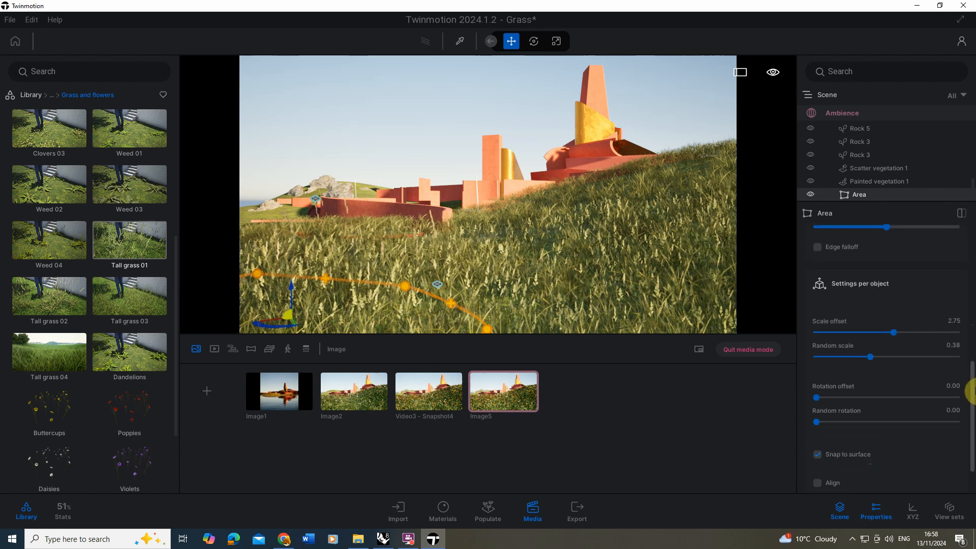
pyautogui.moveTo(911, 331); pyautogui.dragTo(902, 317)
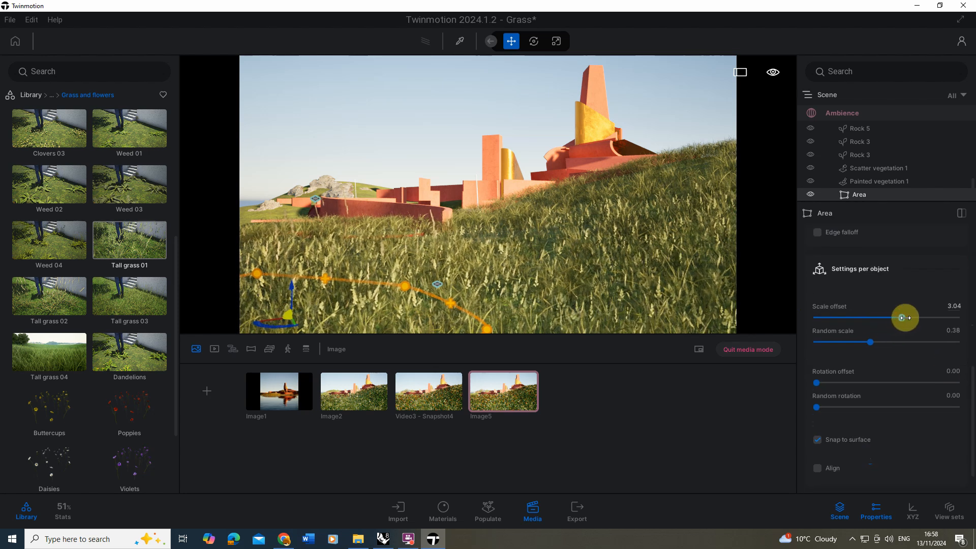
pyautogui.moveTo(903, 317); pyautogui.dragTo(947, 317)
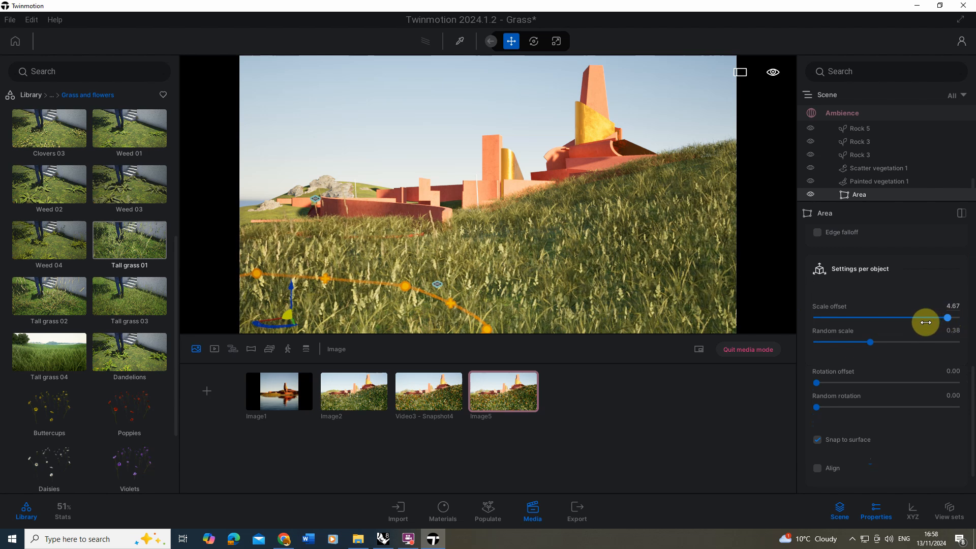
pyautogui.moveTo(947, 317); pyautogui.dragTo(913, 317)
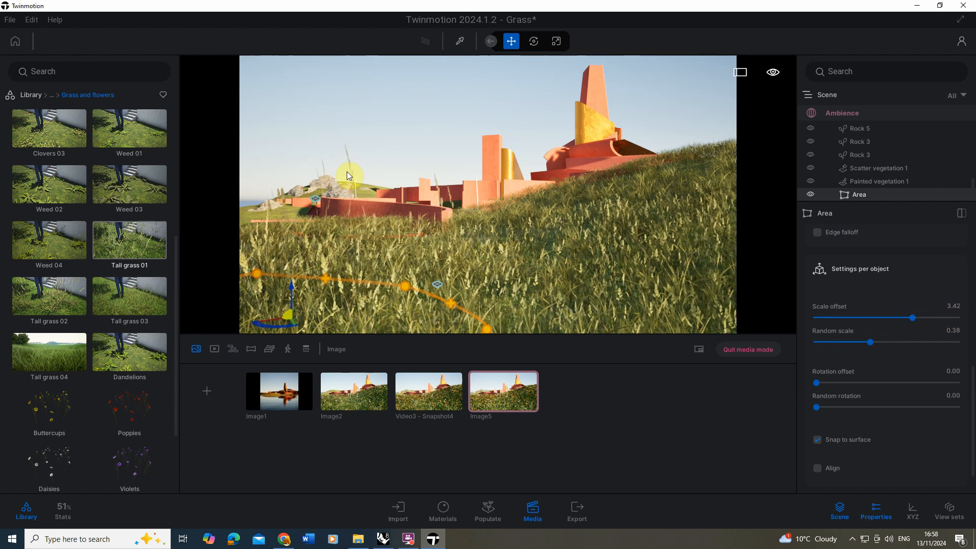
pyautogui.moveTo(911, 317); pyautogui.dragTo(907, 317)
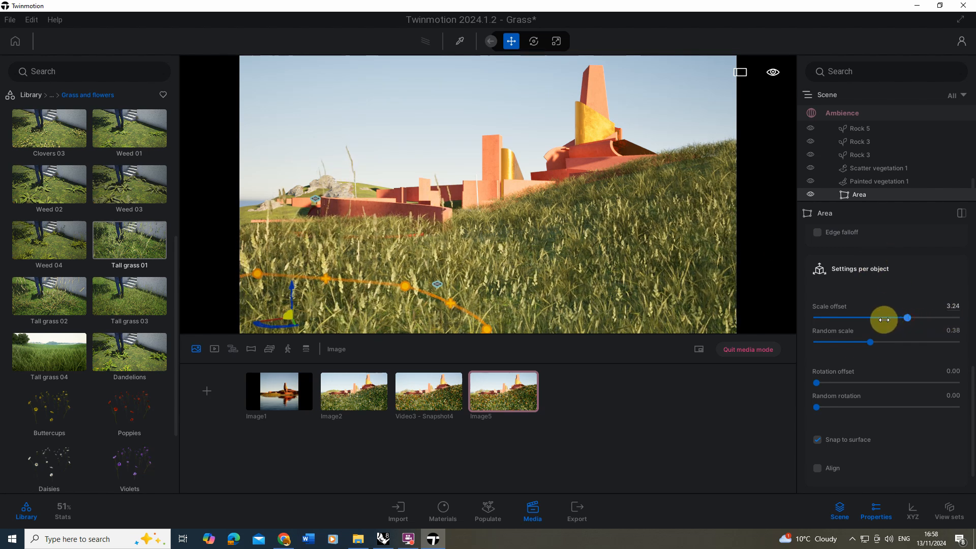
pyautogui.moveTo(905, 318); pyautogui.dragTo(886, 318)
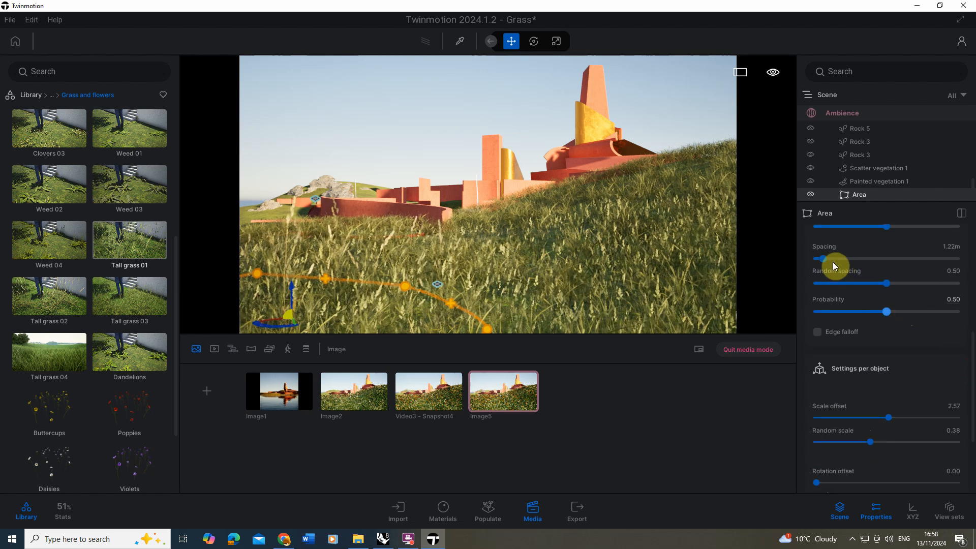
# Step: Tighten the area's grass spacing to 1.09 m
pyautogui.moveTo(833, 258); pyautogui.dragTo(818, 258)
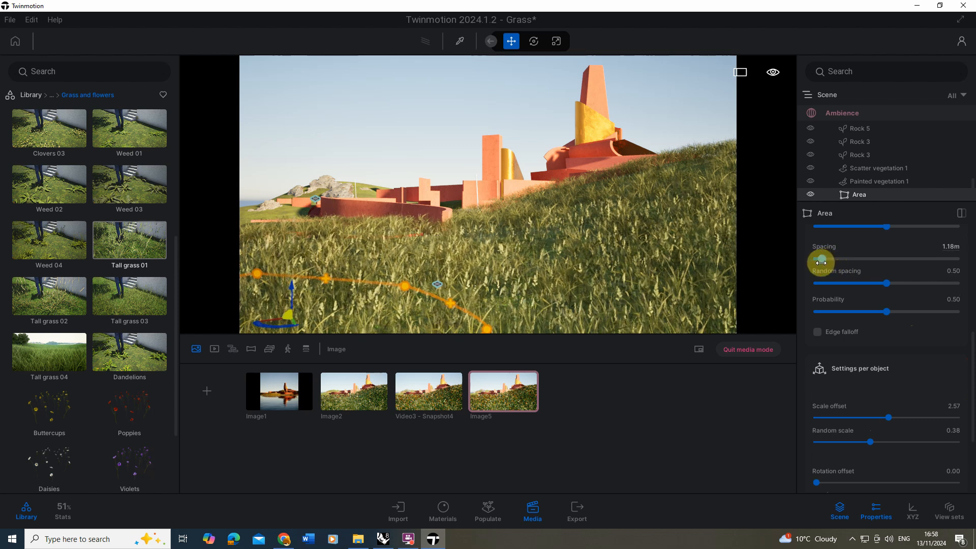
pyautogui.moveTo(824, 261); pyautogui.dragTo(820, 261)
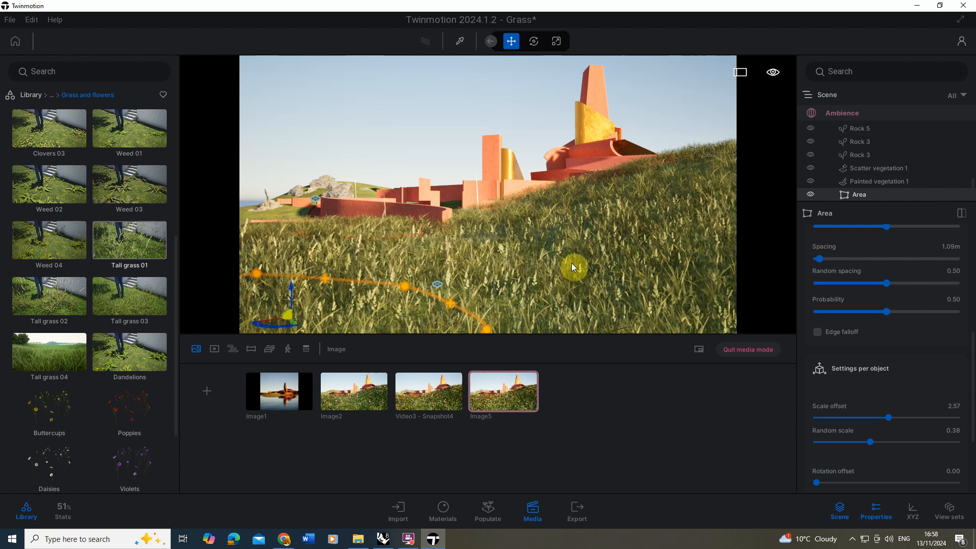
pyautogui.moveTo(571, 267); pyautogui.dragTo(553, 331)
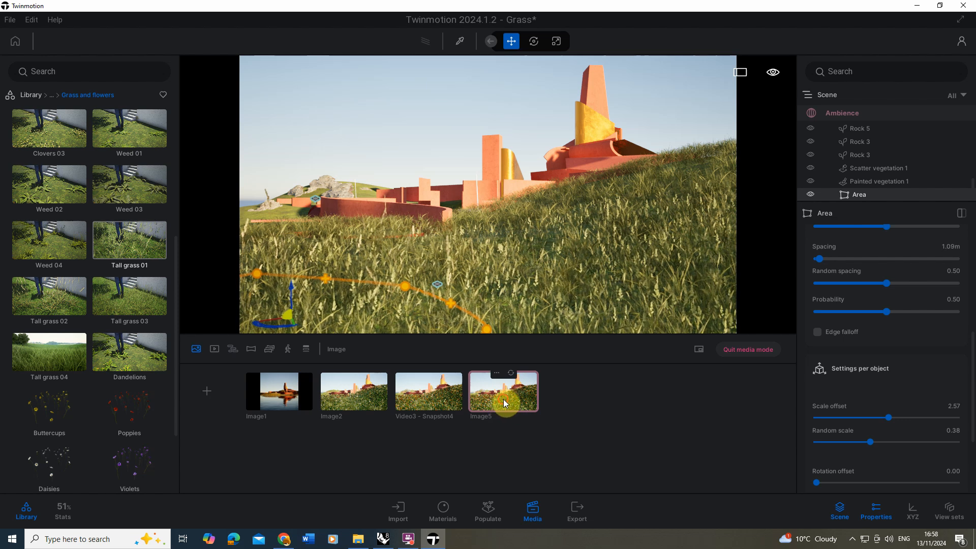
# Step: Test the Wind speed slider in Image5's Weather conditions and leave it at the maximum 5.00
pyautogui.click(503, 402)
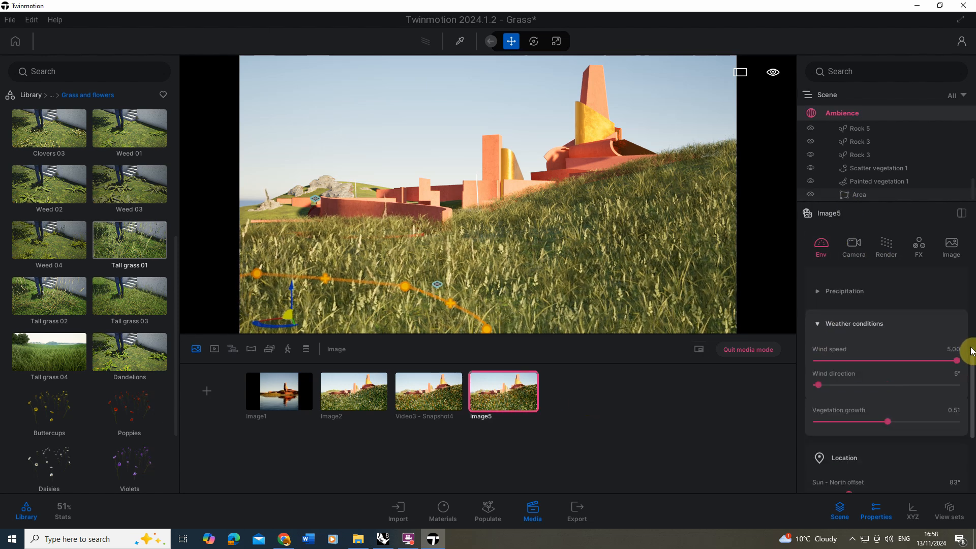
pyautogui.moveTo(955, 360); pyautogui.dragTo(859, 425)
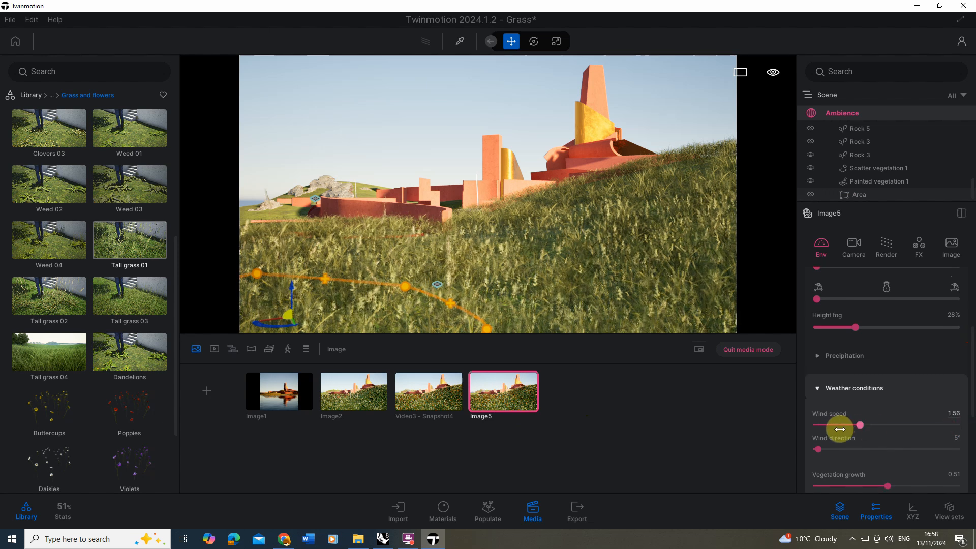
pyautogui.moveTo(859, 425); pyautogui.dragTo(817, 424)
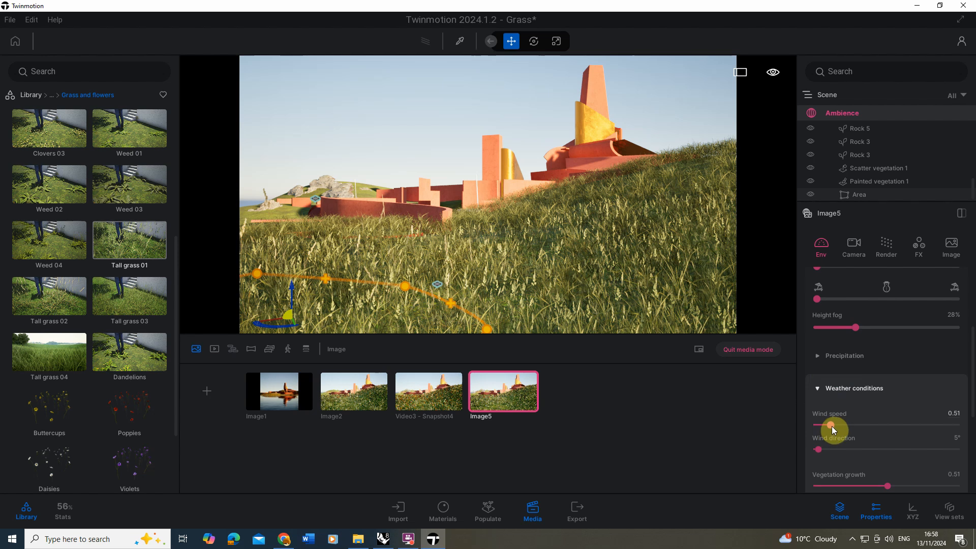
pyautogui.moveTo(830, 425); pyautogui.dragTo(956, 425)
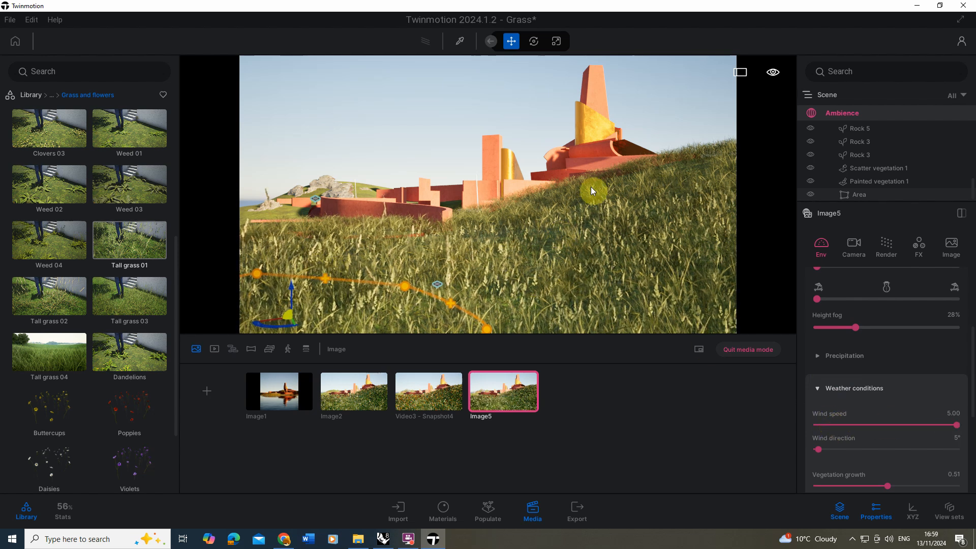
pyautogui.moveTo(645, 206)
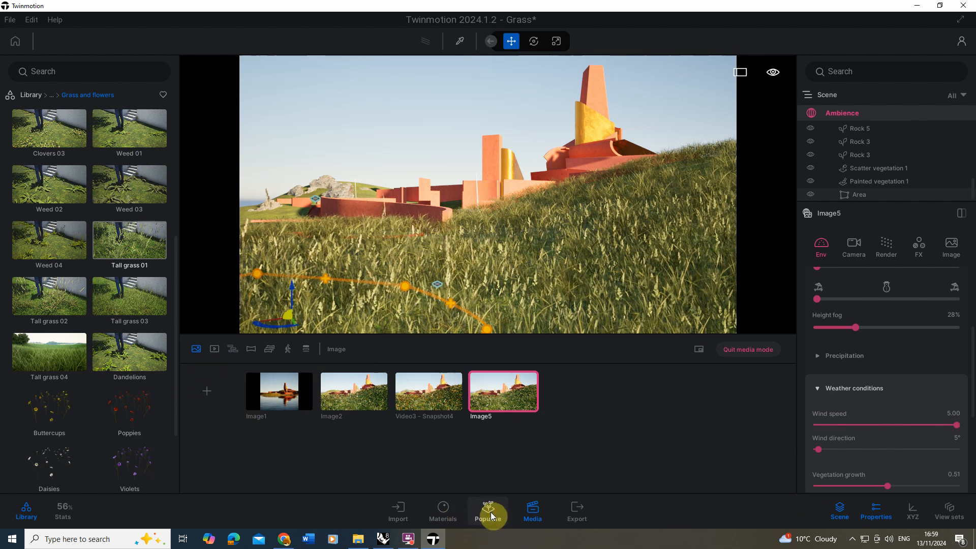
# Step: Scatter Poppies across the foreground hillside as Scatter vegetation 2 and set their Size to 78%
pyautogui.click(488, 510)
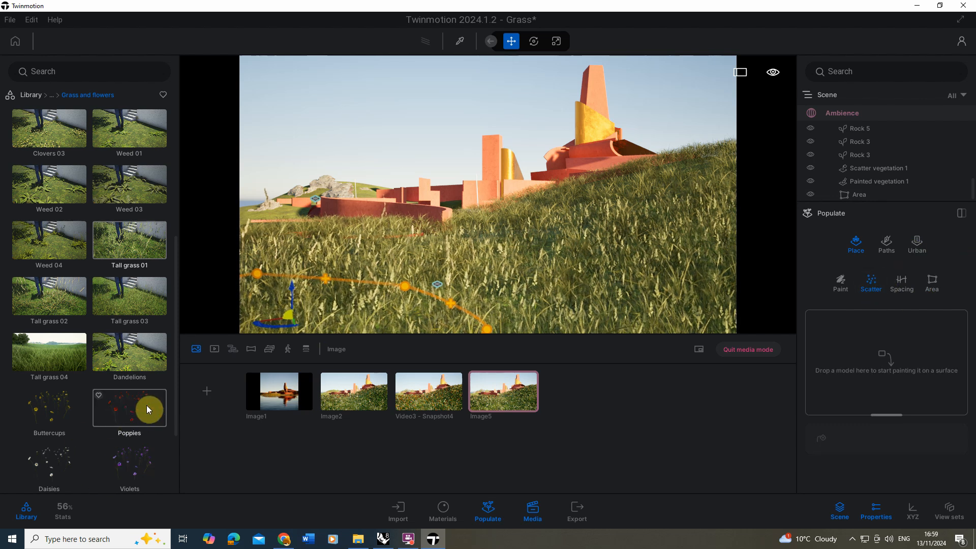
pyautogui.moveTo(129, 408); pyautogui.dragTo(901, 364)
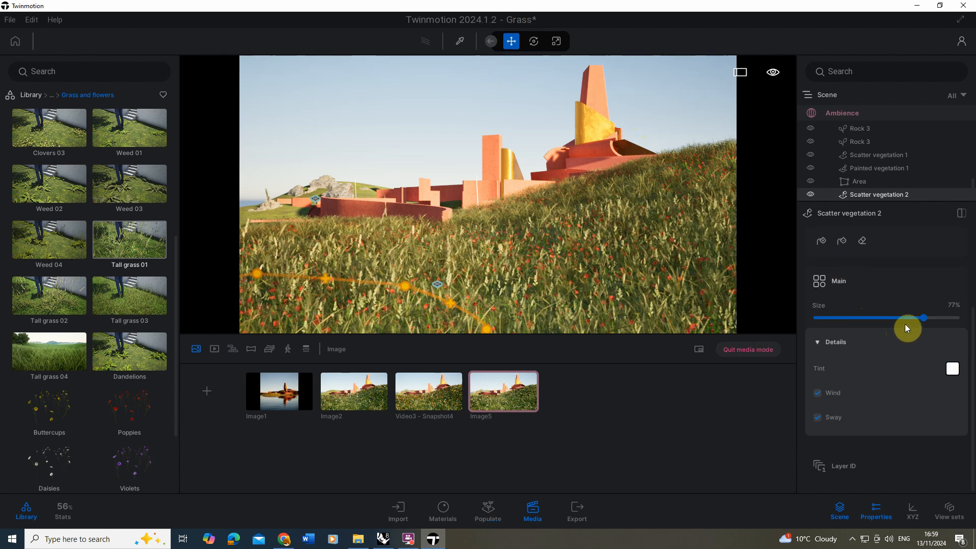
pyautogui.moveTo(924, 317); pyautogui.dragTo(943, 317)
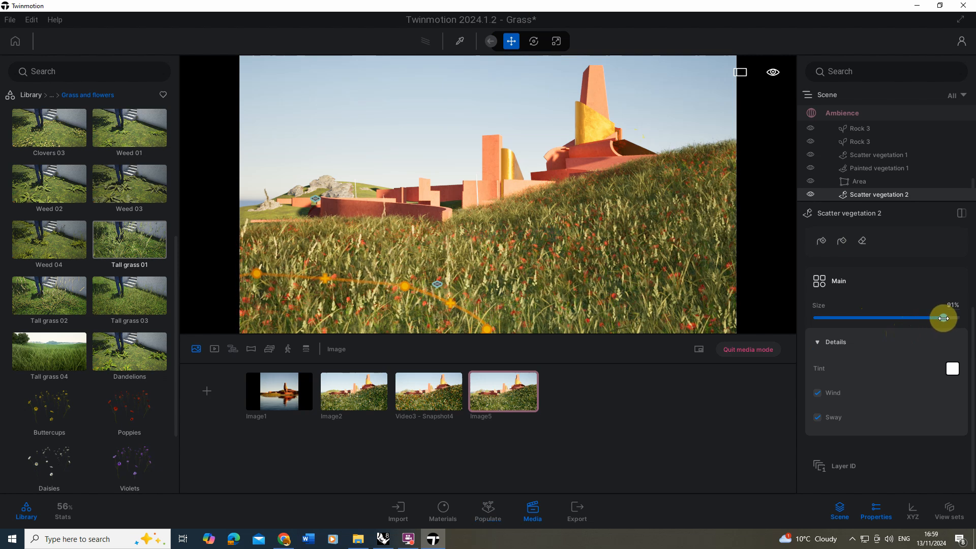
pyautogui.moveTo(941, 318); pyautogui.dragTo(921, 318)
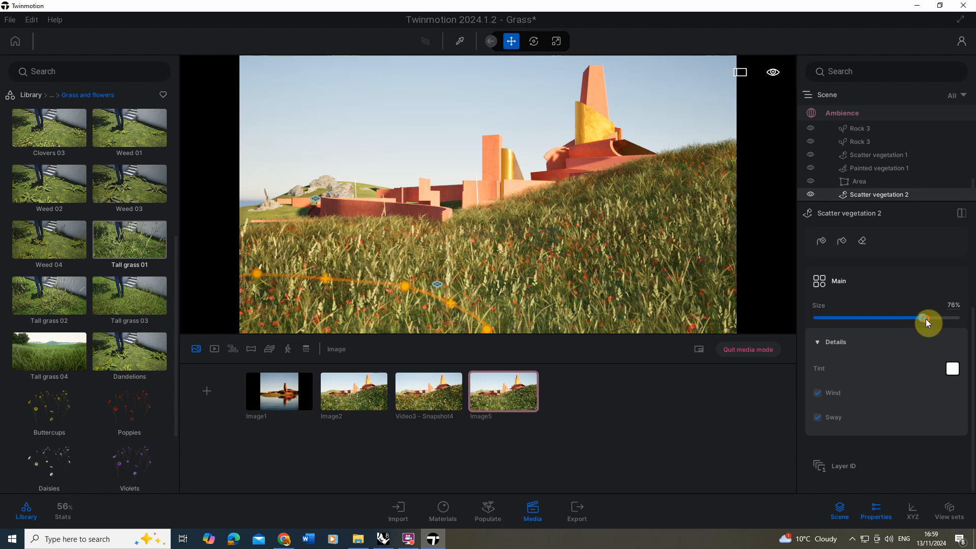
pyautogui.moveTo(922, 318); pyautogui.dragTo(927, 318)
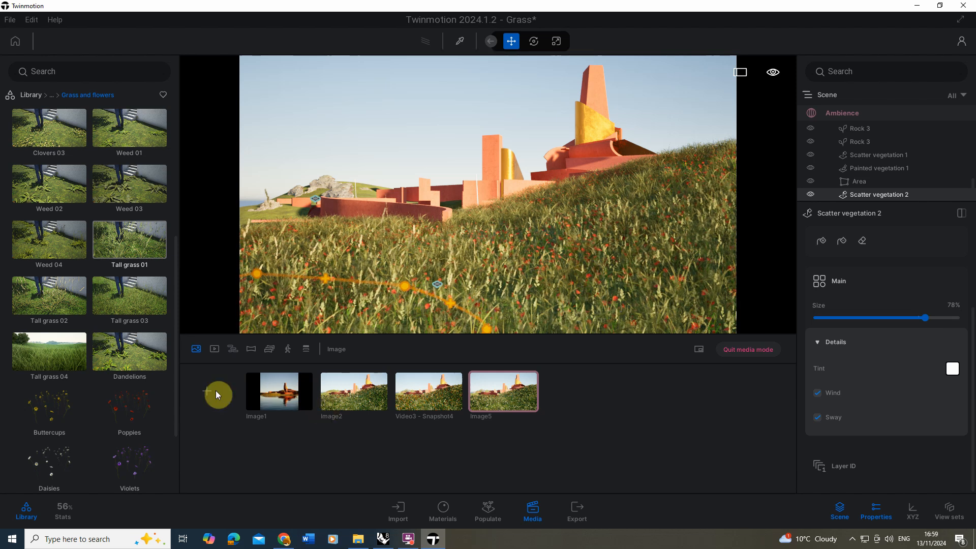
pyautogui.scroll(-3)
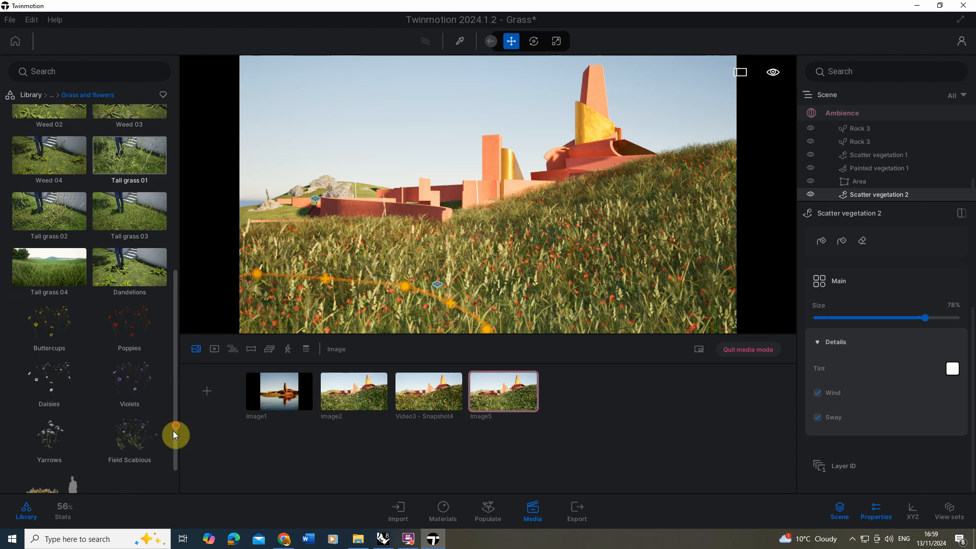